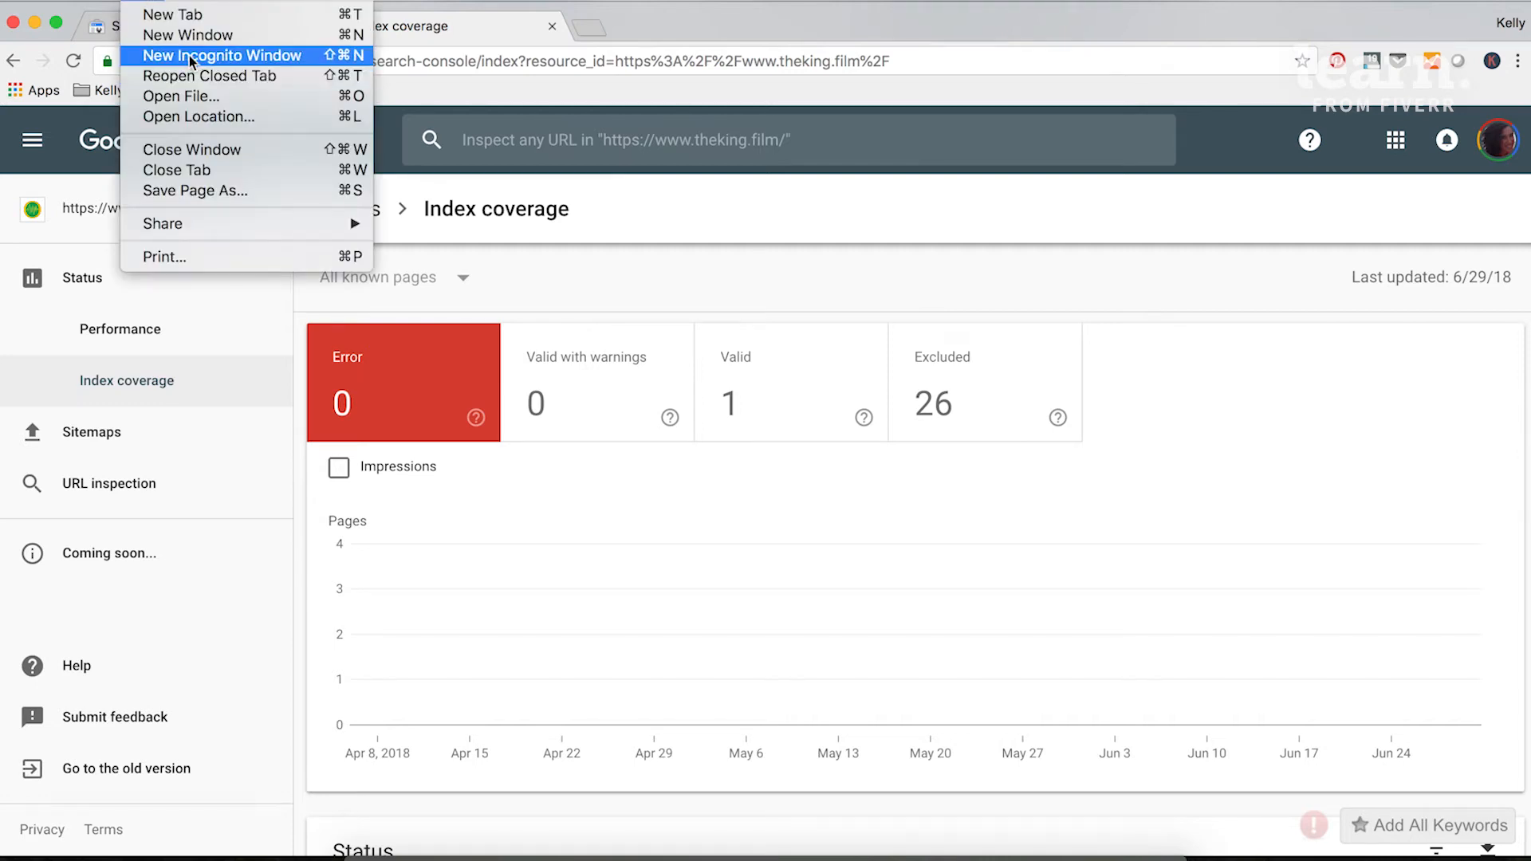
# Open a new incognito window from the File menu.
pyautogui.click(222, 56)
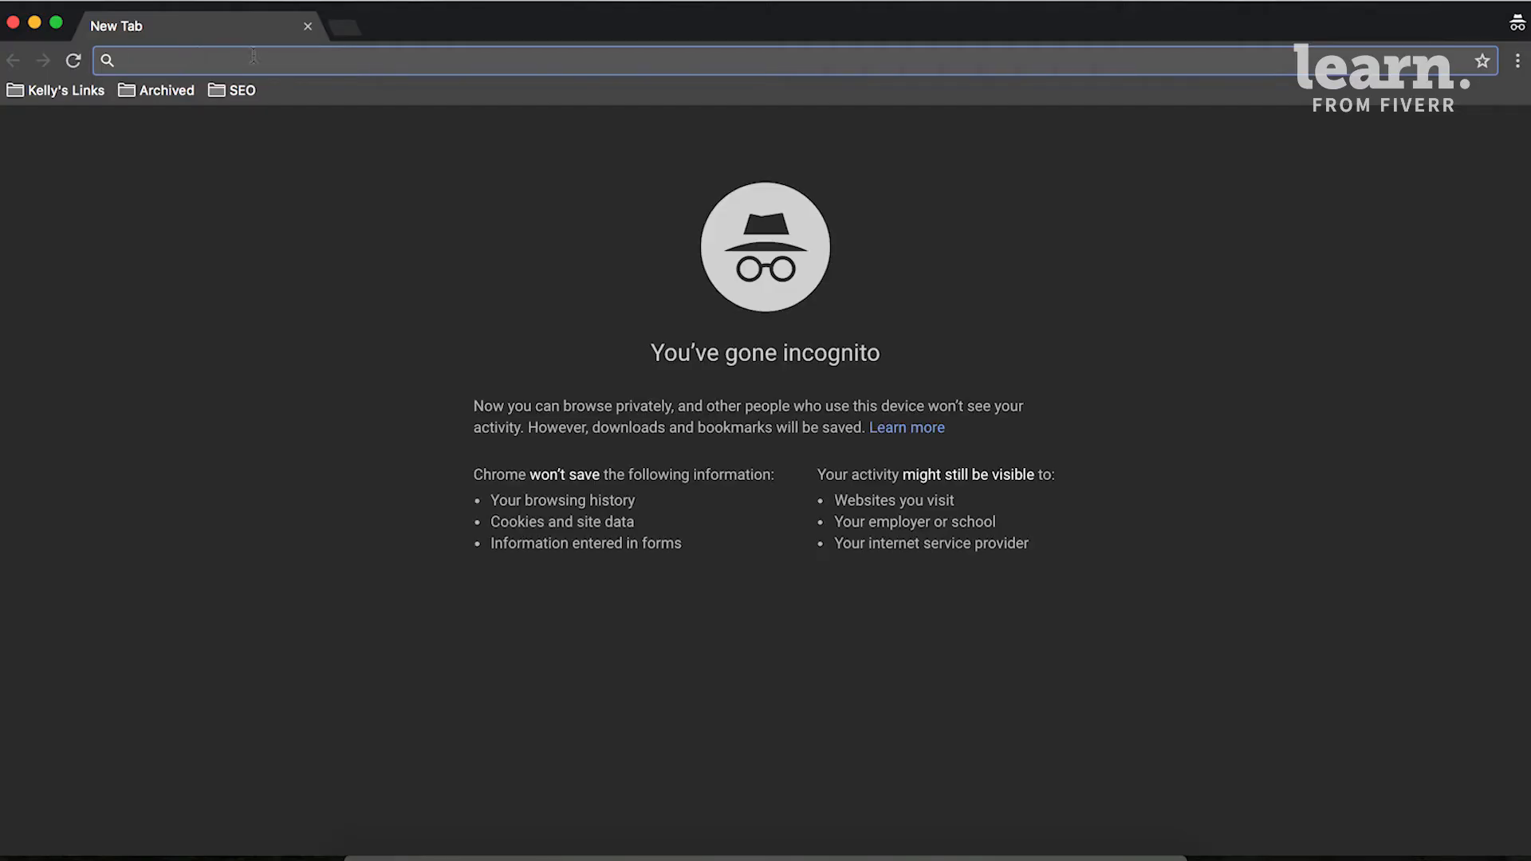
pyautogui.moveTo(278, 59)
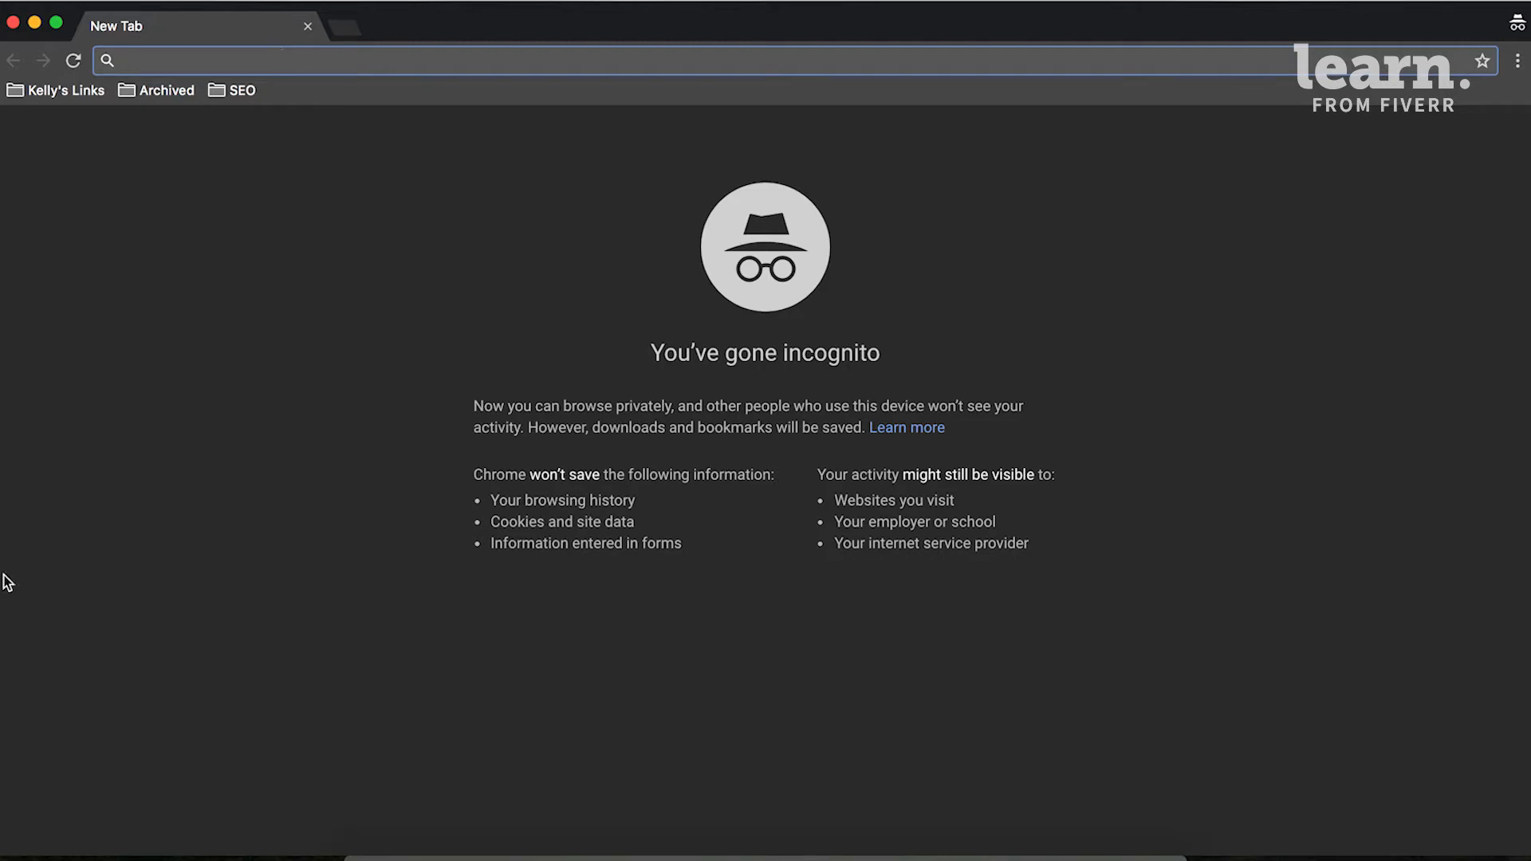
# Search Google for 'sneakers' and scroll down through the organic results.
pyautogui.click(391, 61)
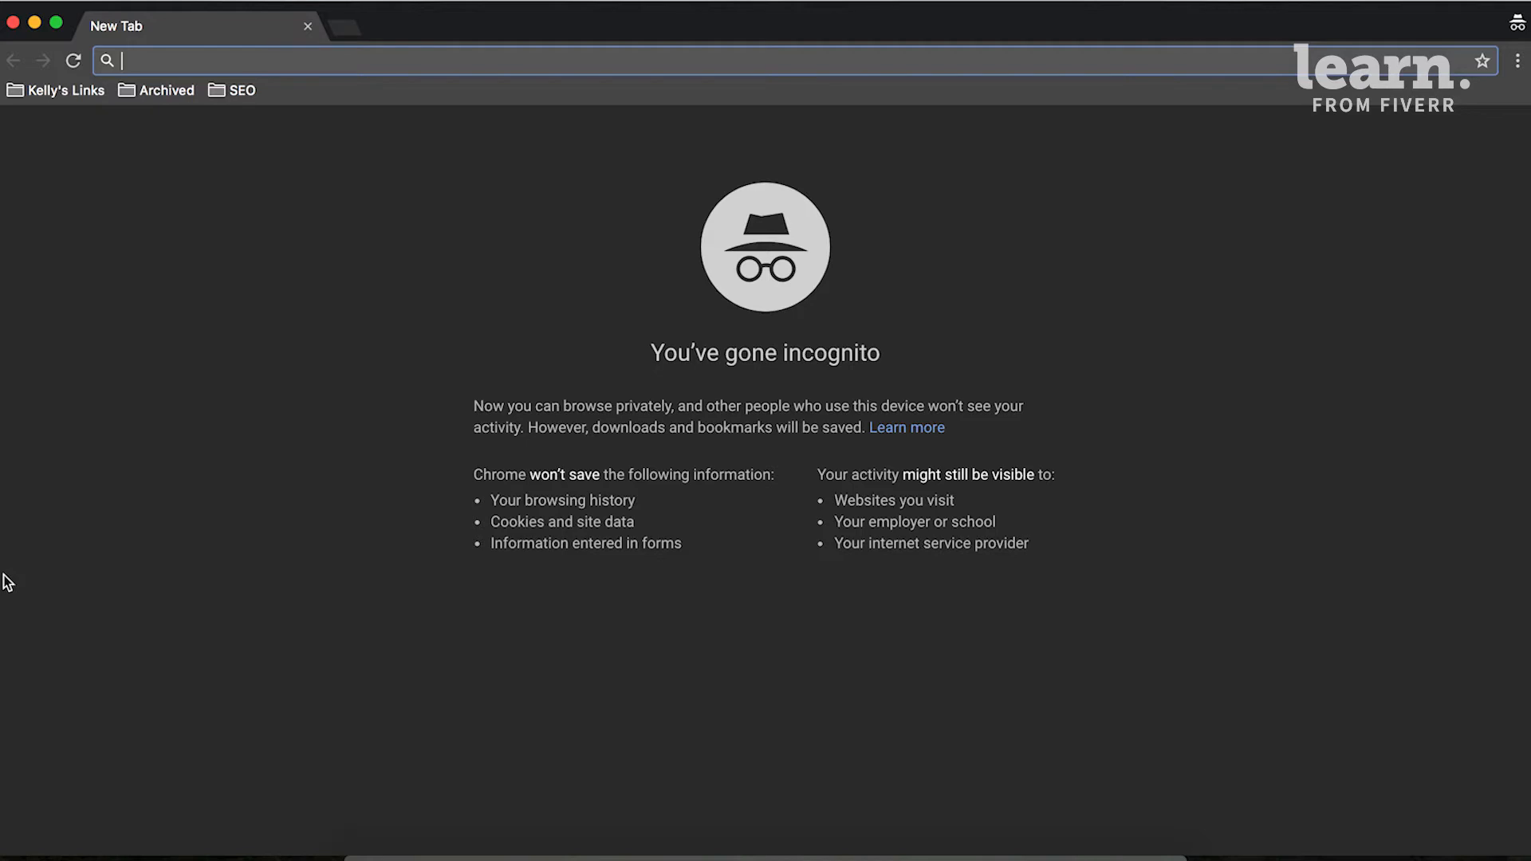
pyautogui.write('sneakers&oq=sneakers&aqs=chrome..69i57.2271j0j1&sourceid=chrome&ie=UTF-8')
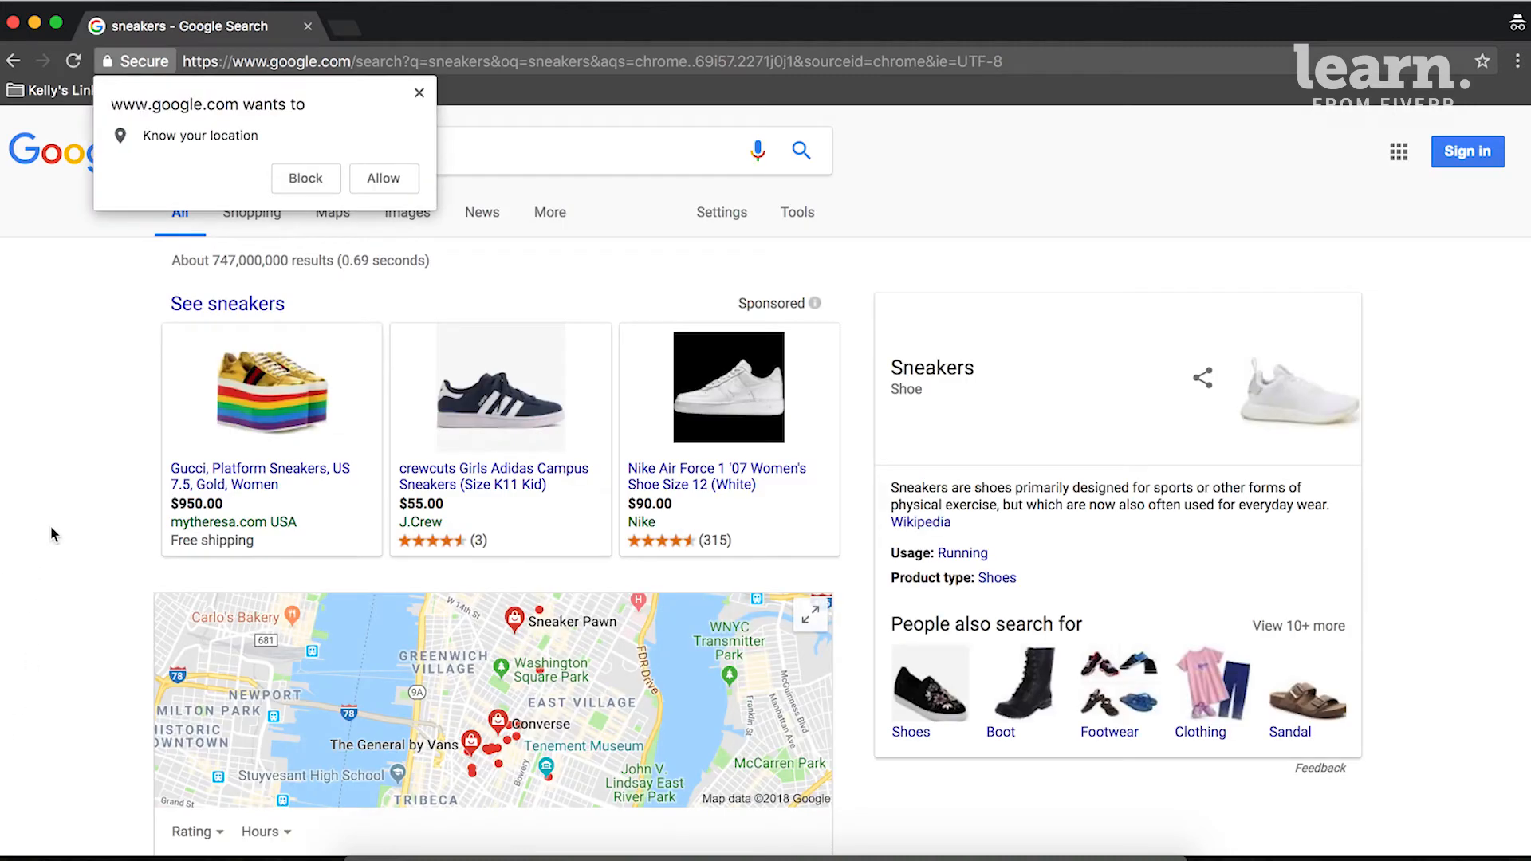
pyautogui.scroll(-3)
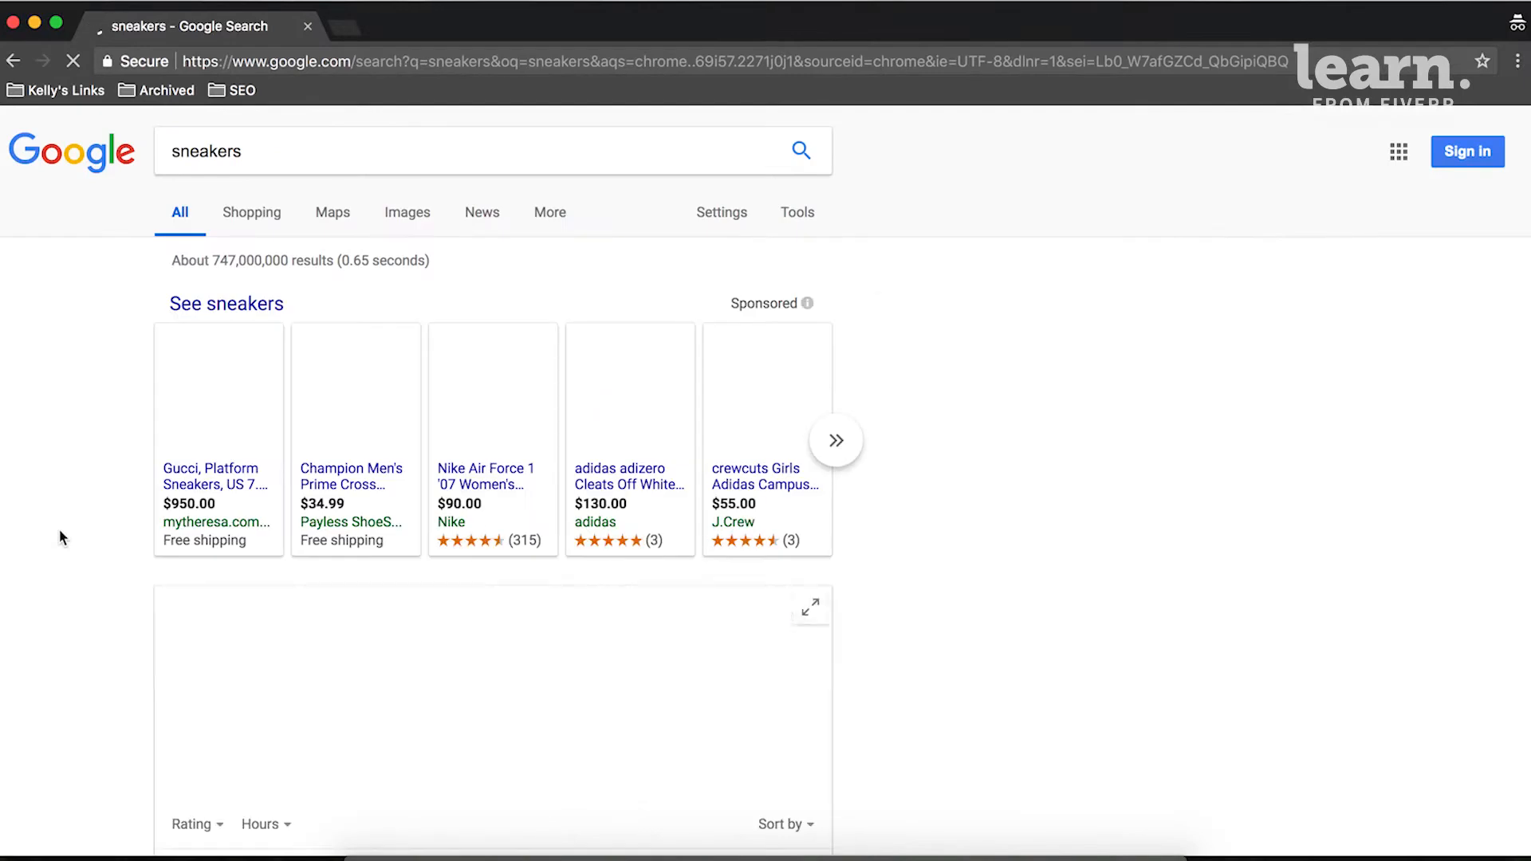
pyautogui.scroll(-3)
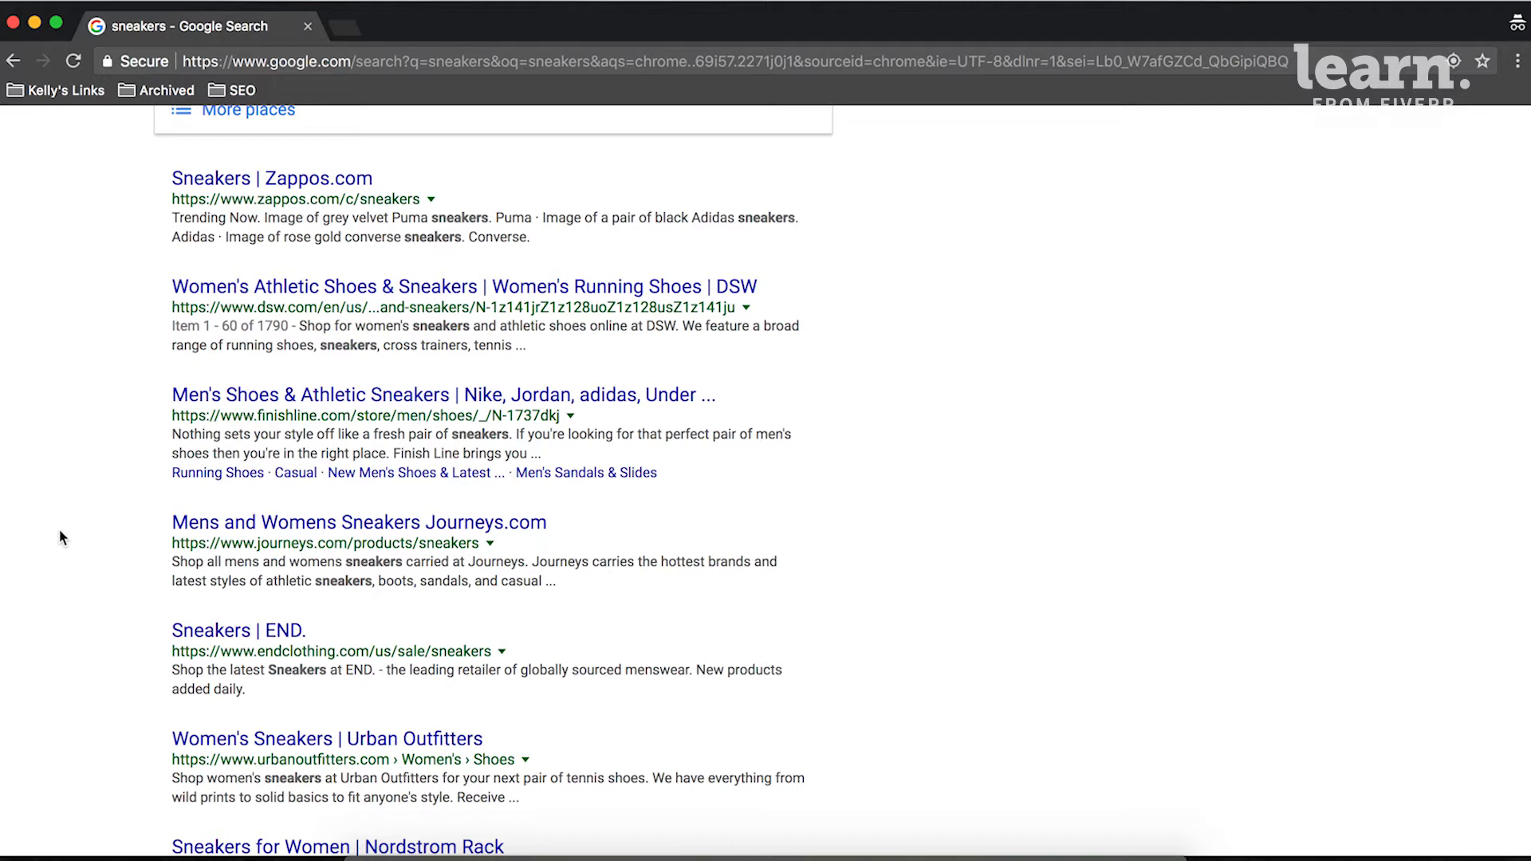
pyautogui.moveTo(765, 220)
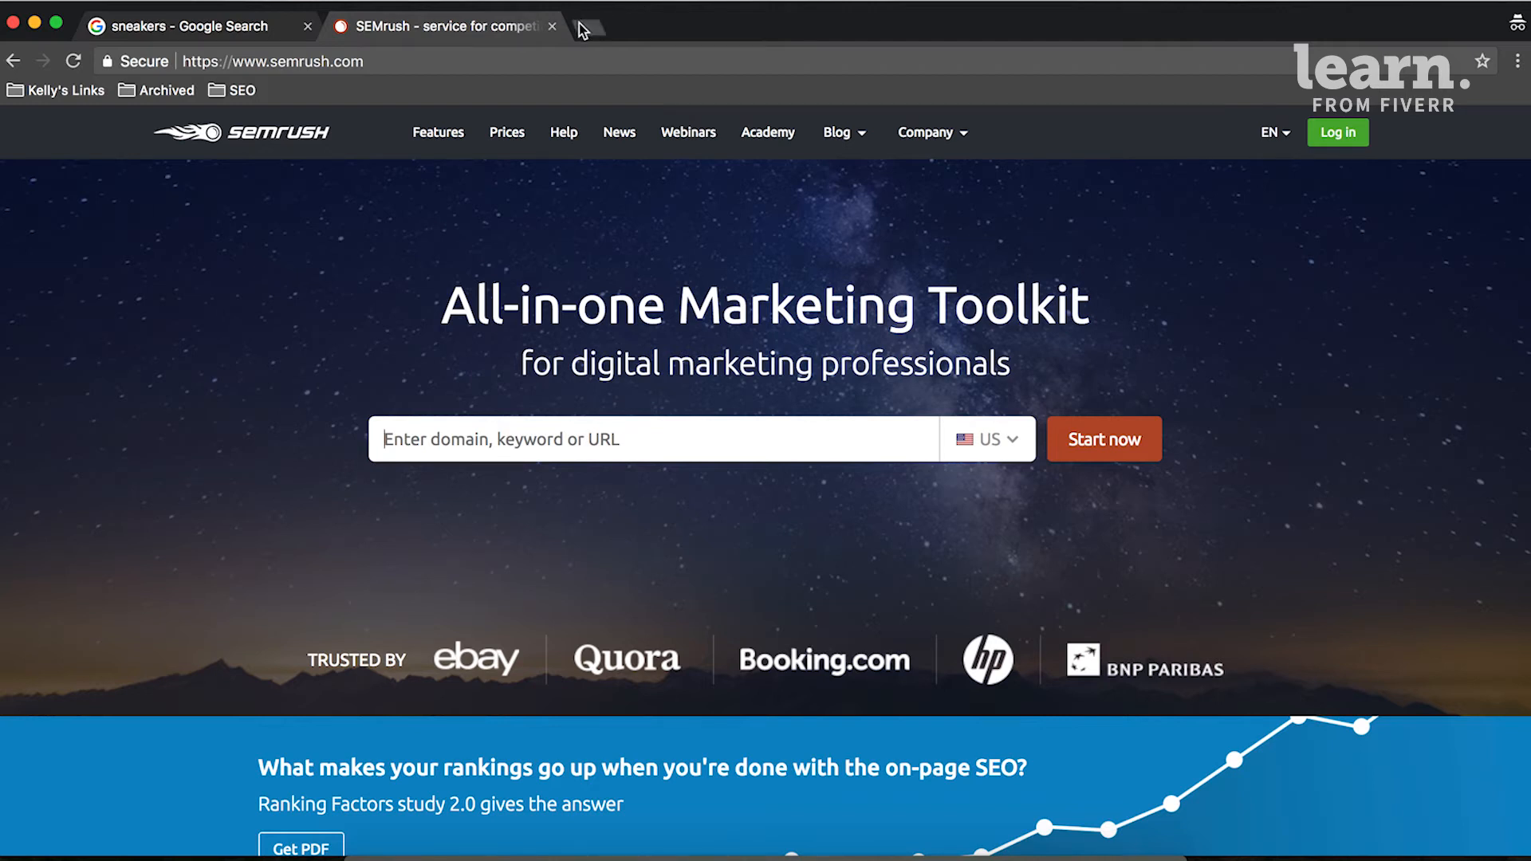
# Go to moz.com in a new tab.
pyautogui.write('moz.com')
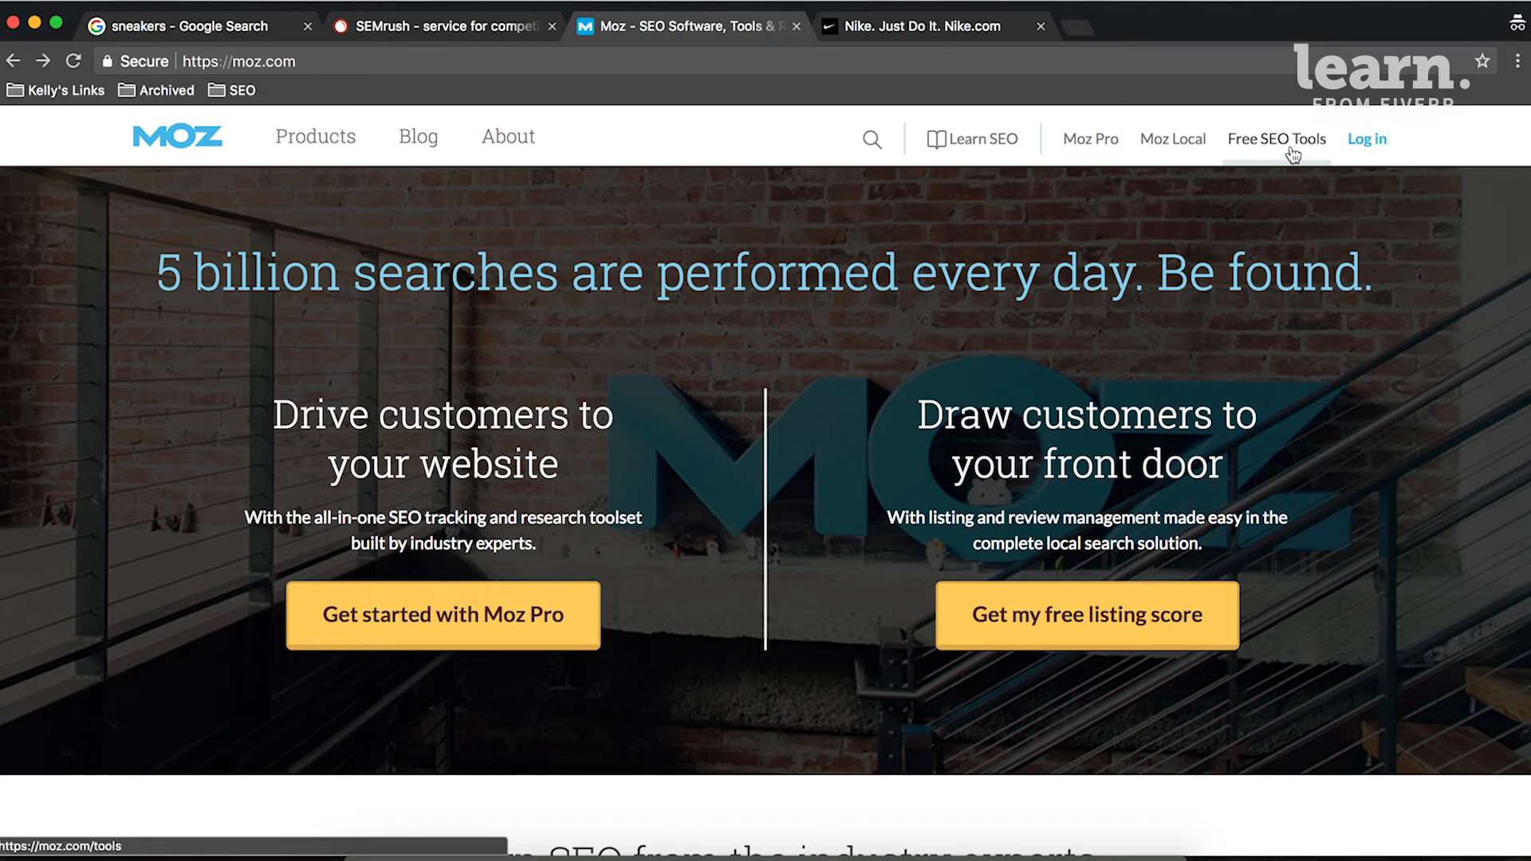
# Open Moz Keyword Explorer from Free SEO Tools and switch it to root domain.
pyautogui.click(1275, 138)
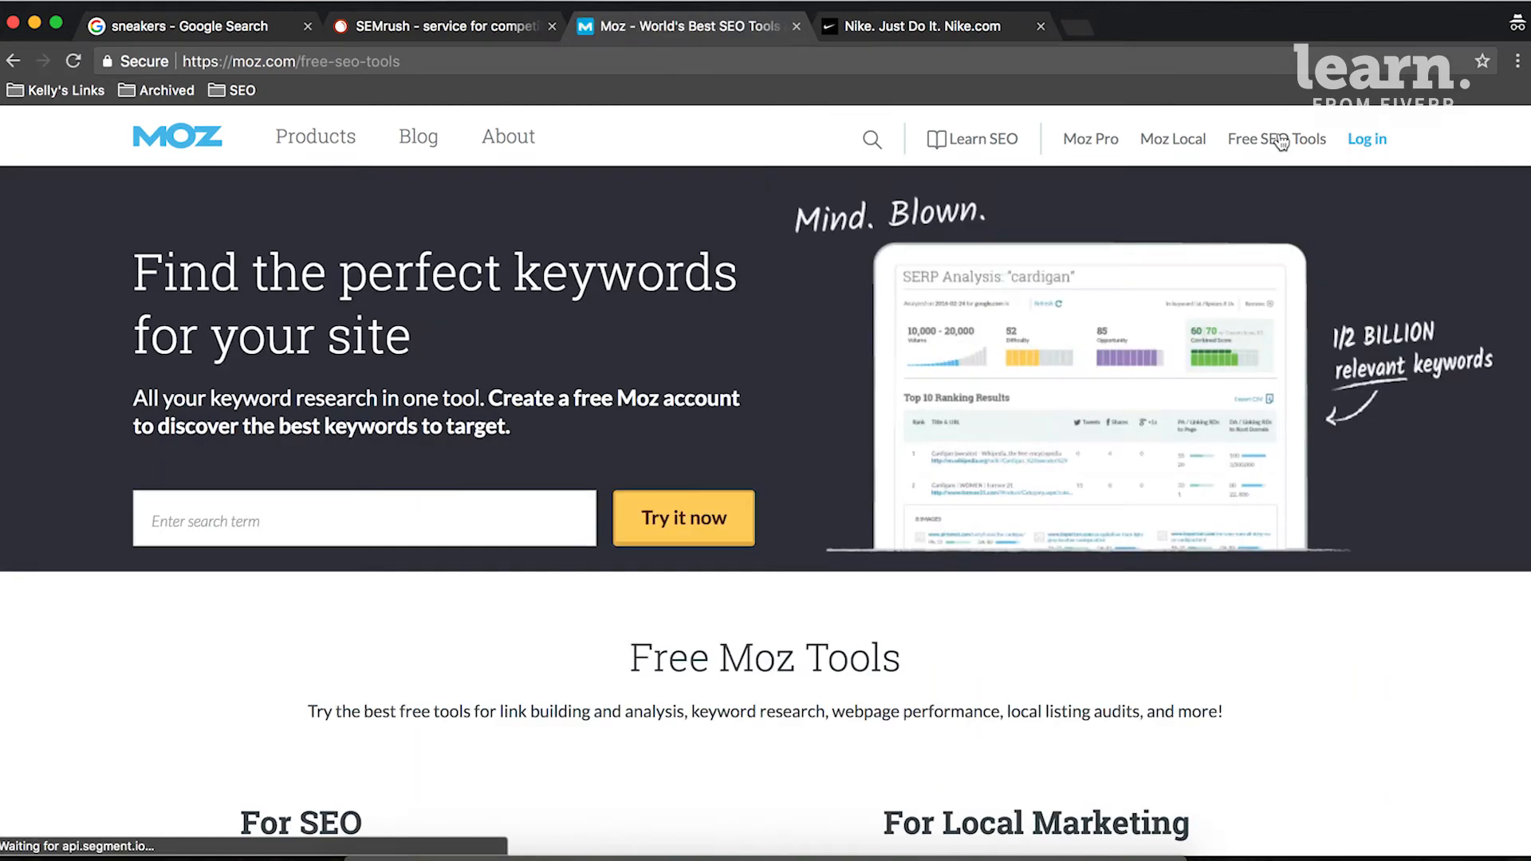
pyautogui.click(363, 519)
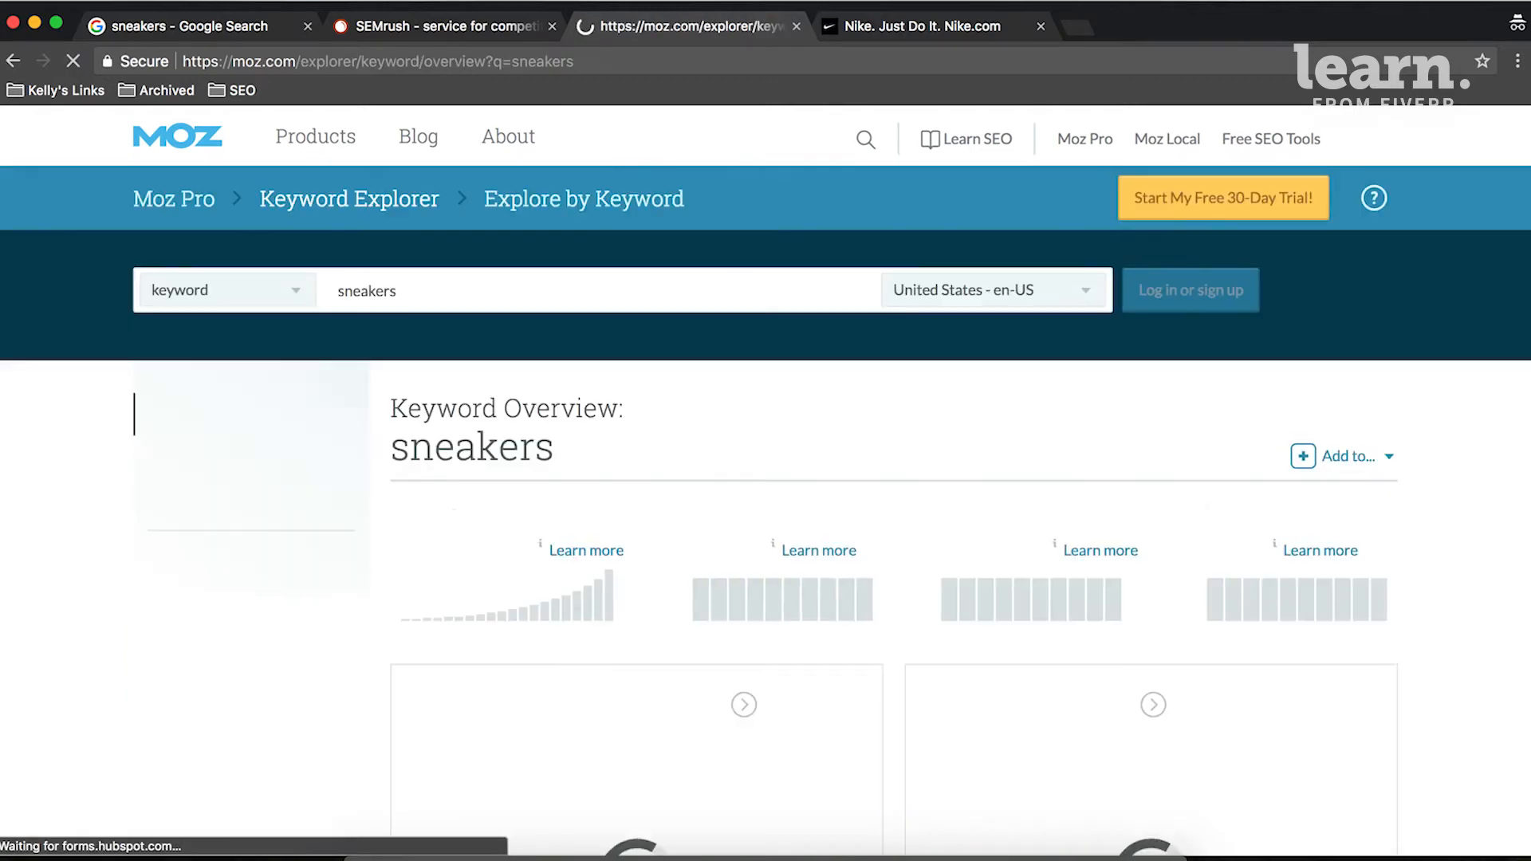
pyautogui.click(348, 199)
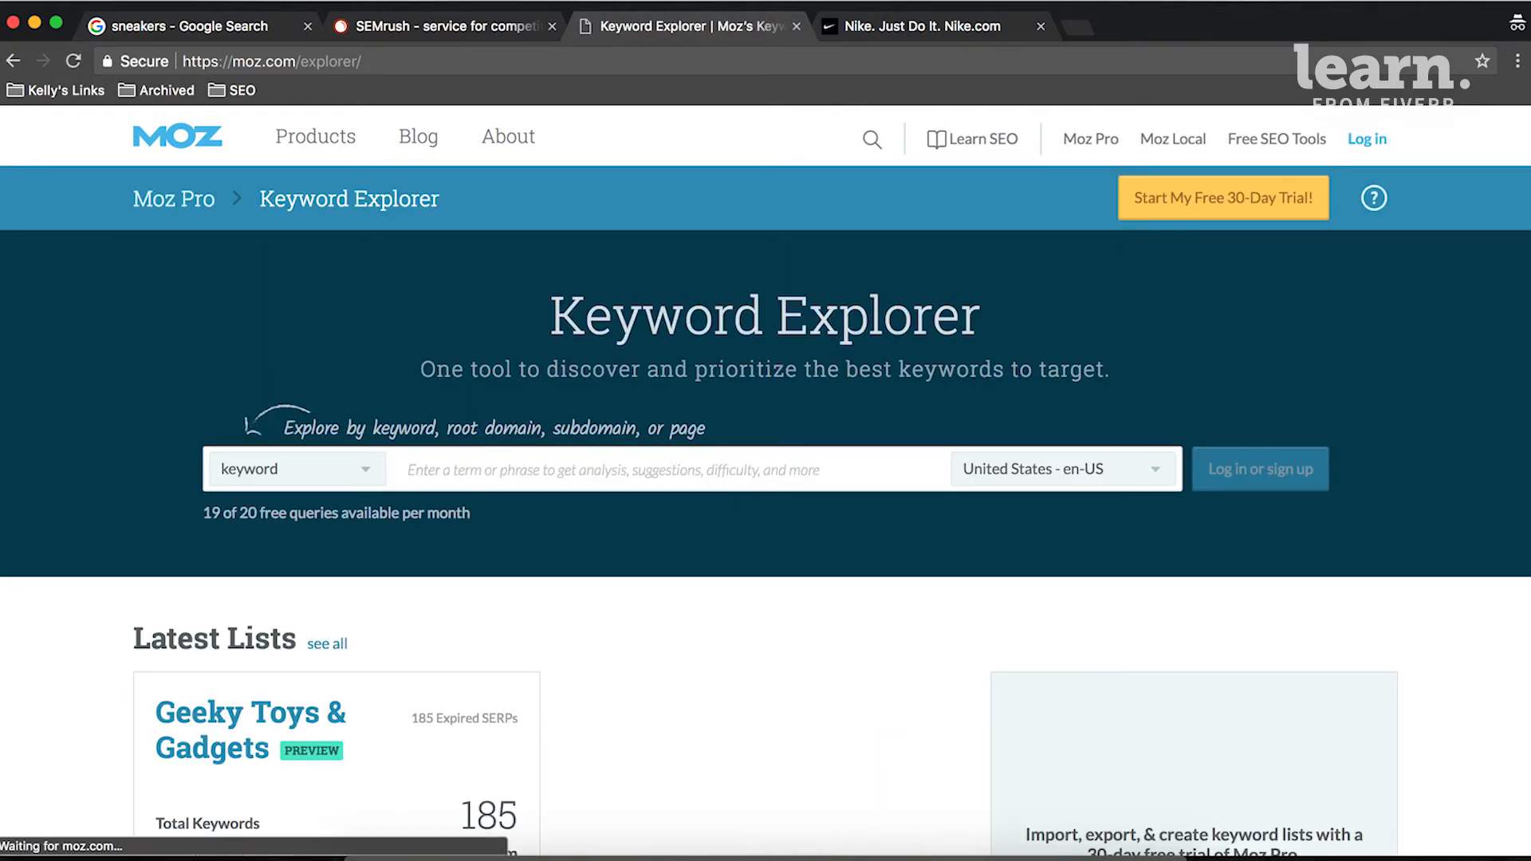
pyautogui.click(295, 469)
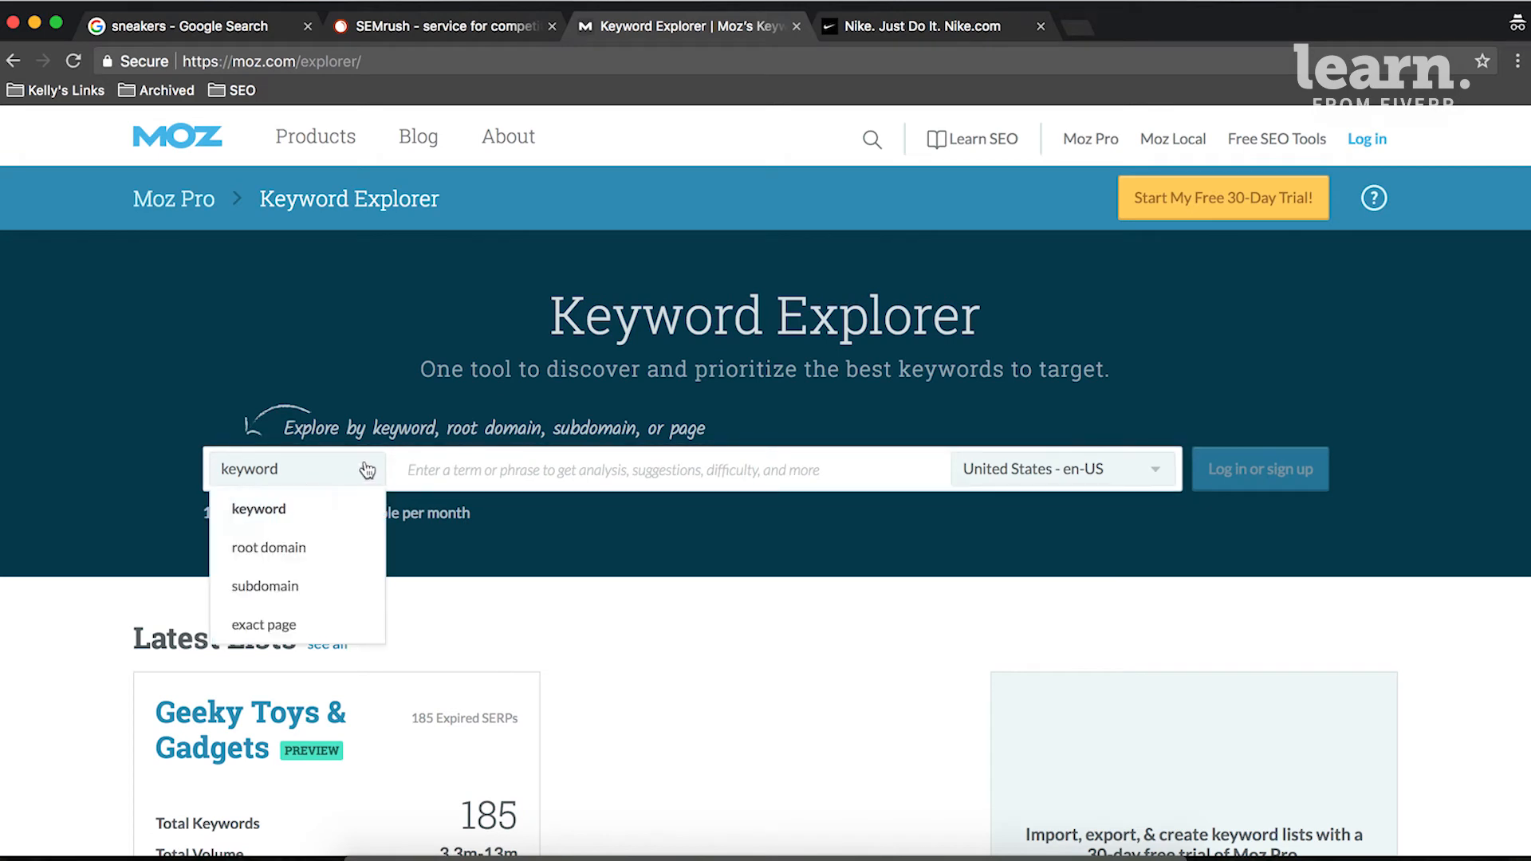
pyautogui.click(268, 547)
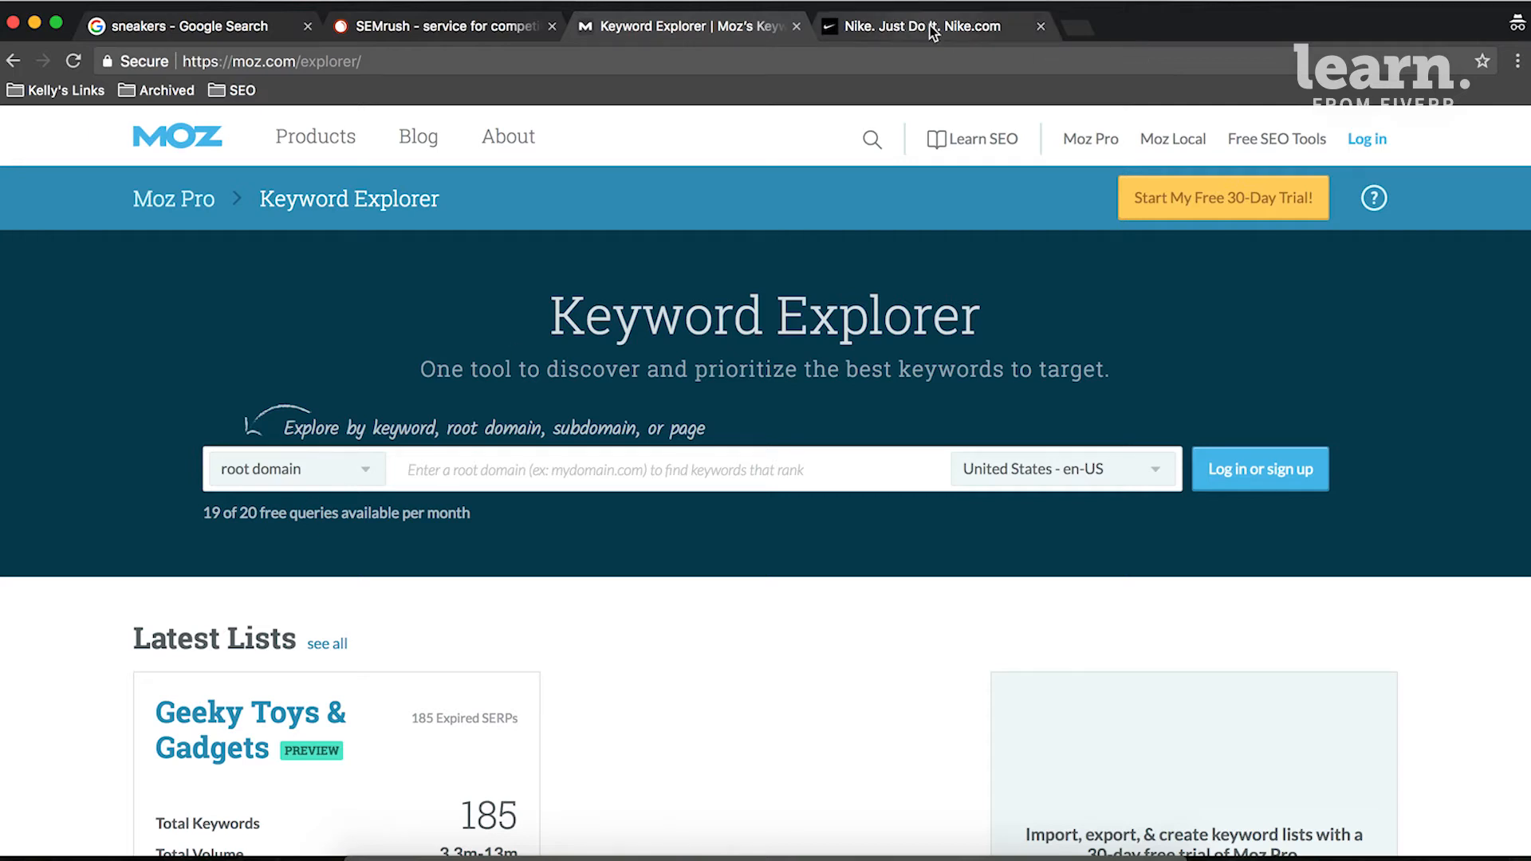
pyautogui.click(918, 26)
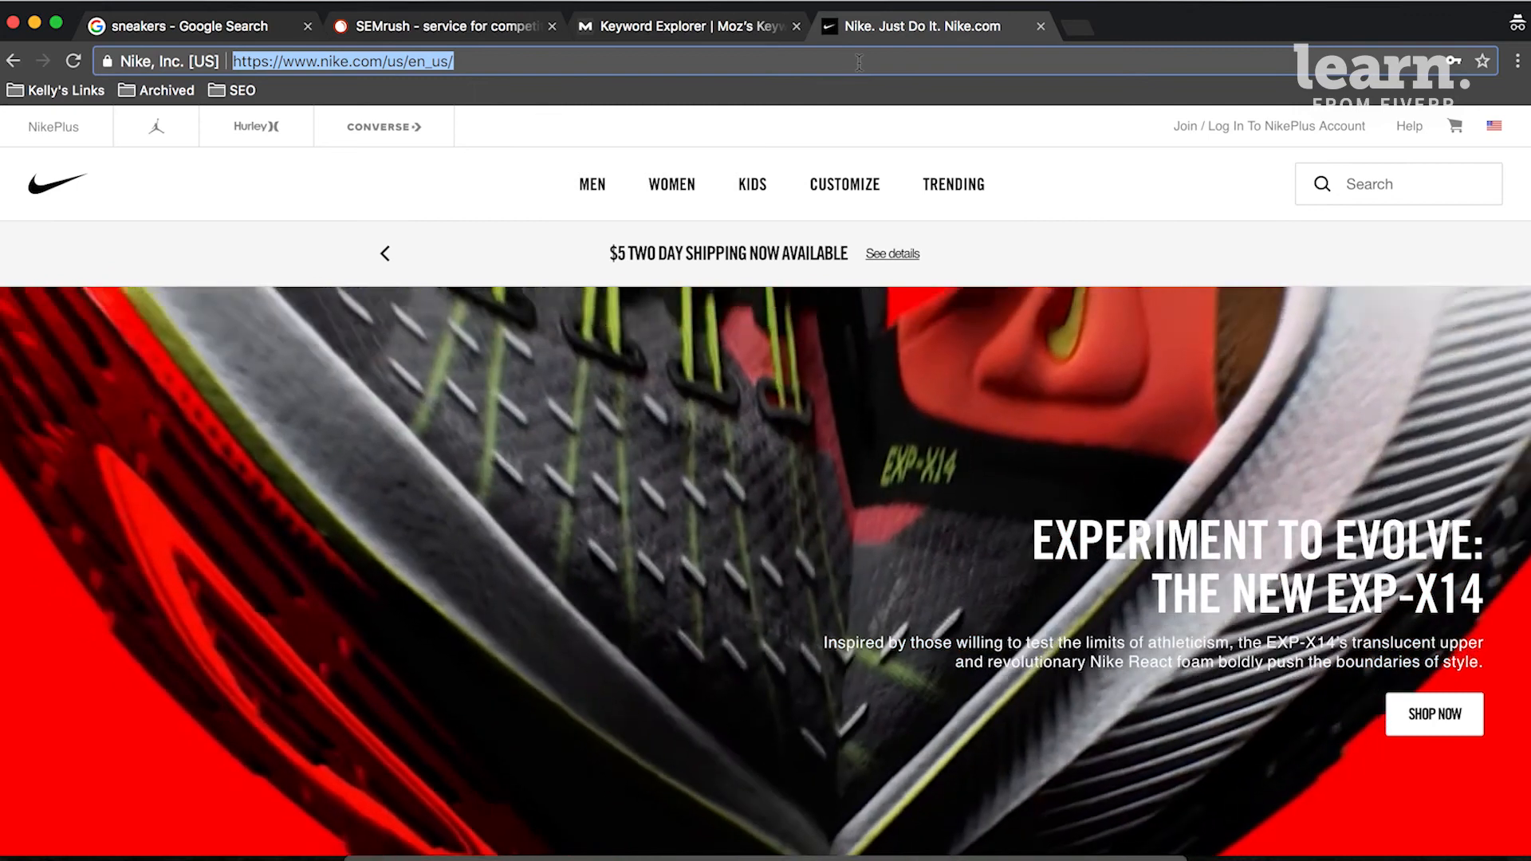
pyautogui.click(683, 26)
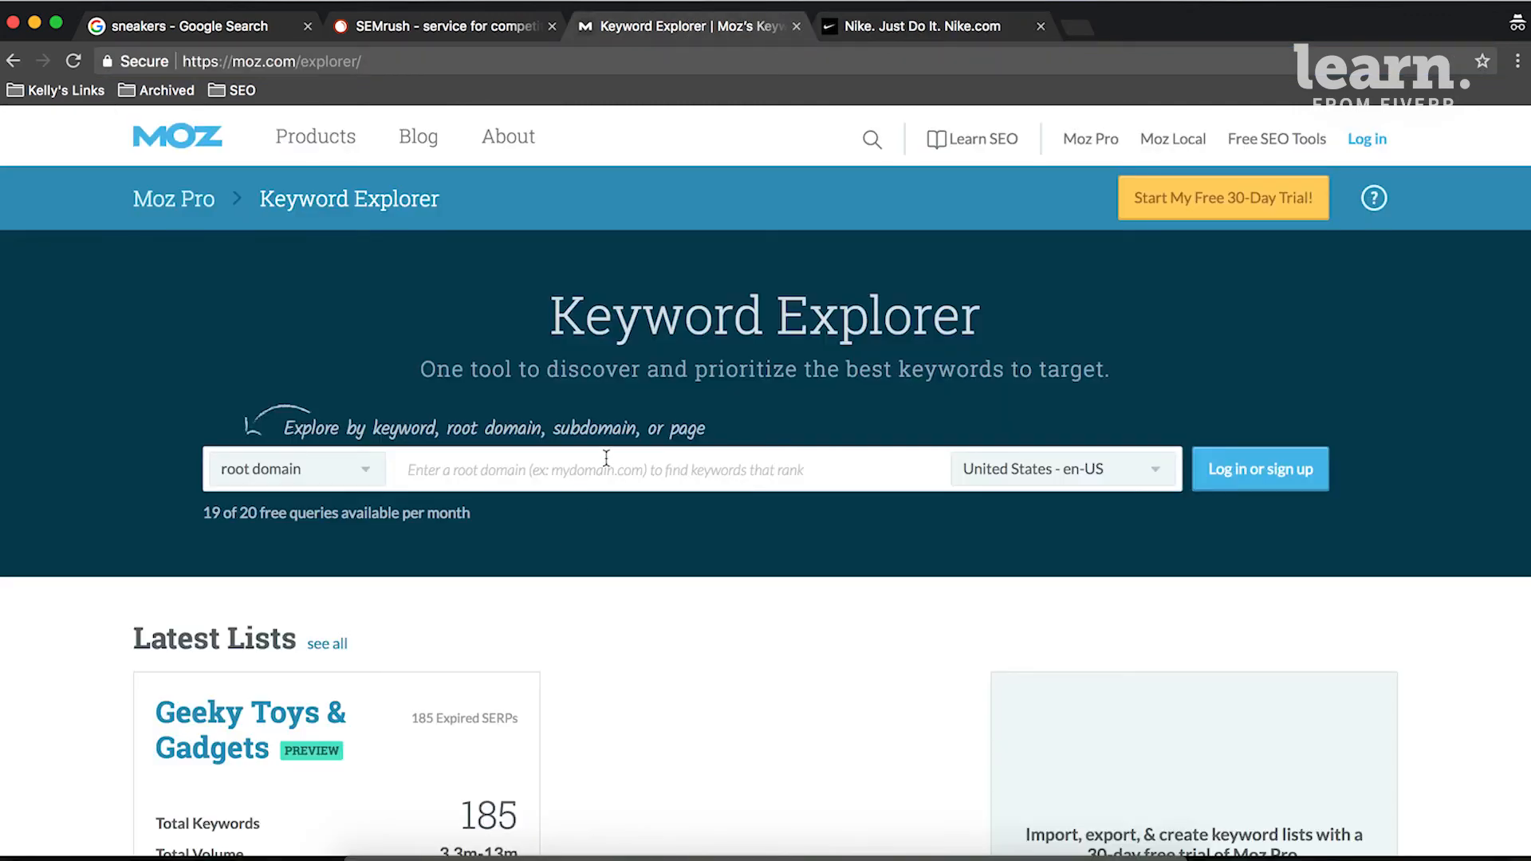
pyautogui.write('https://www.nike.com/us/en_us/')
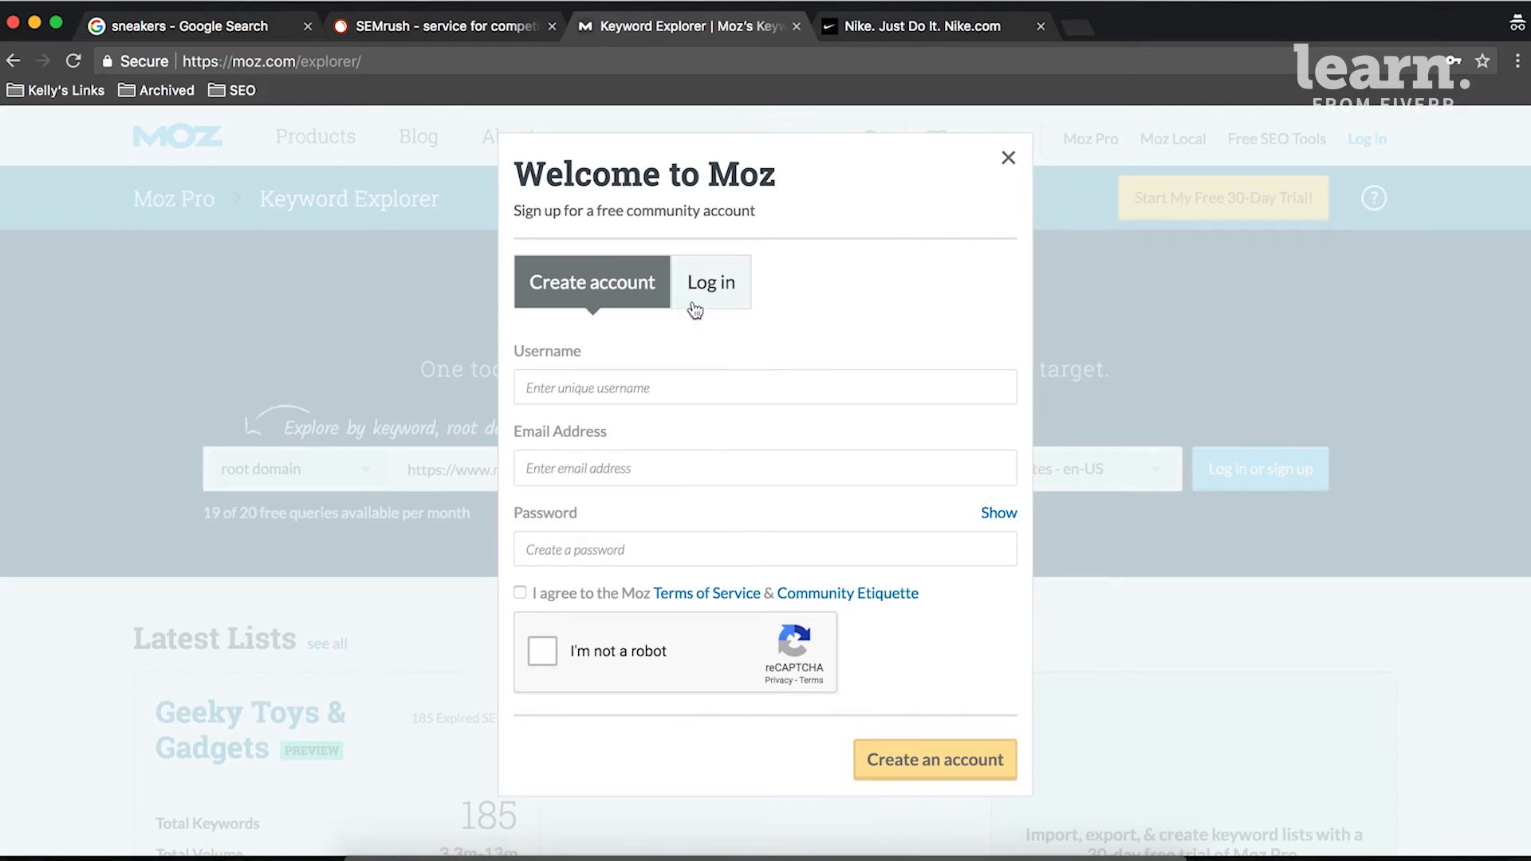
# Log in to the existing Moz account using the saved email address.
pyautogui.click(764, 387)
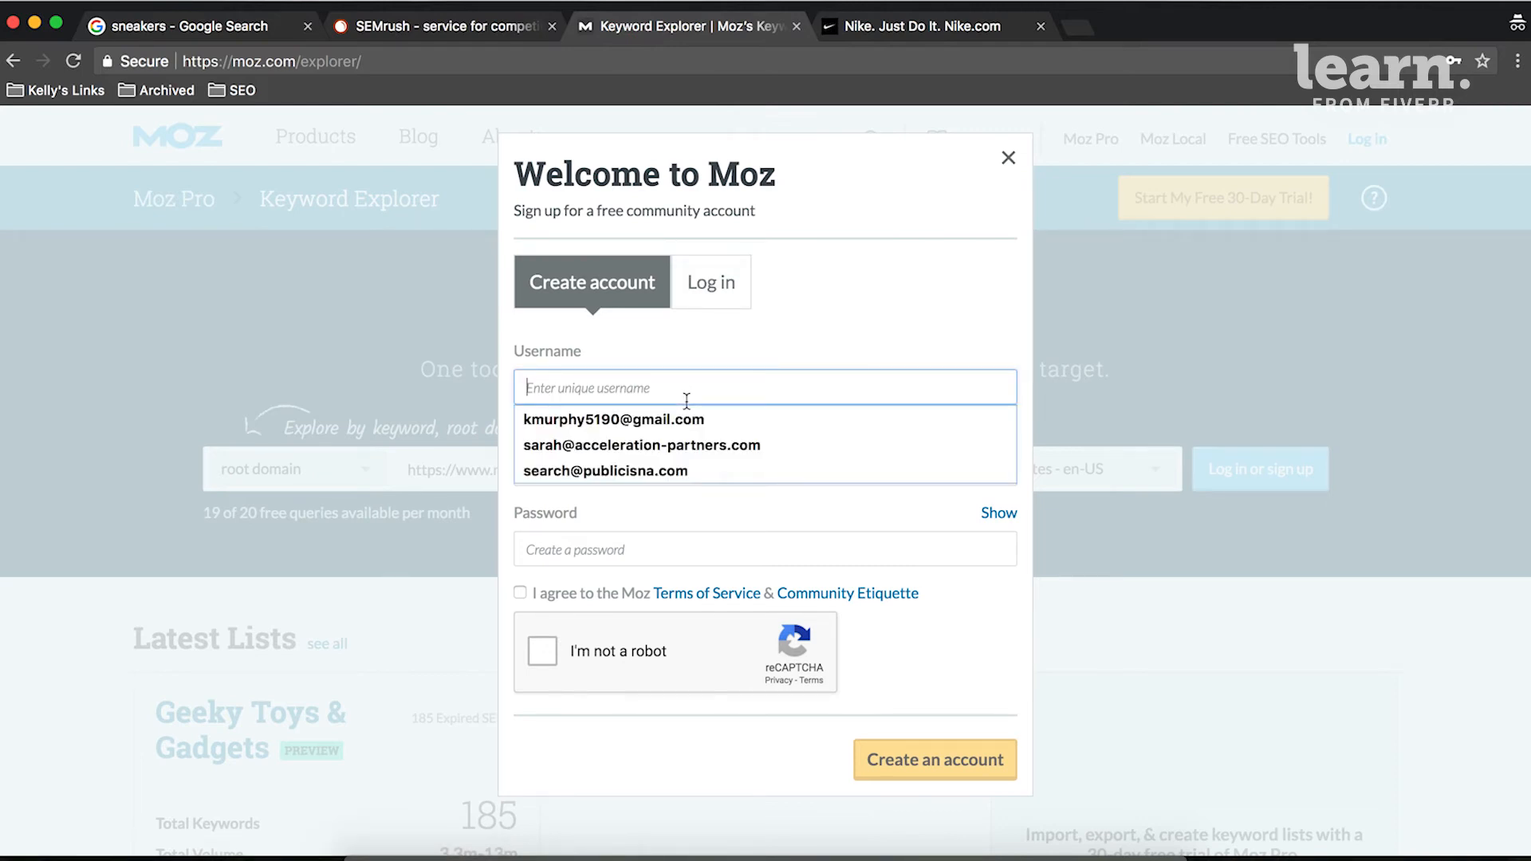
pyautogui.click(710, 283)
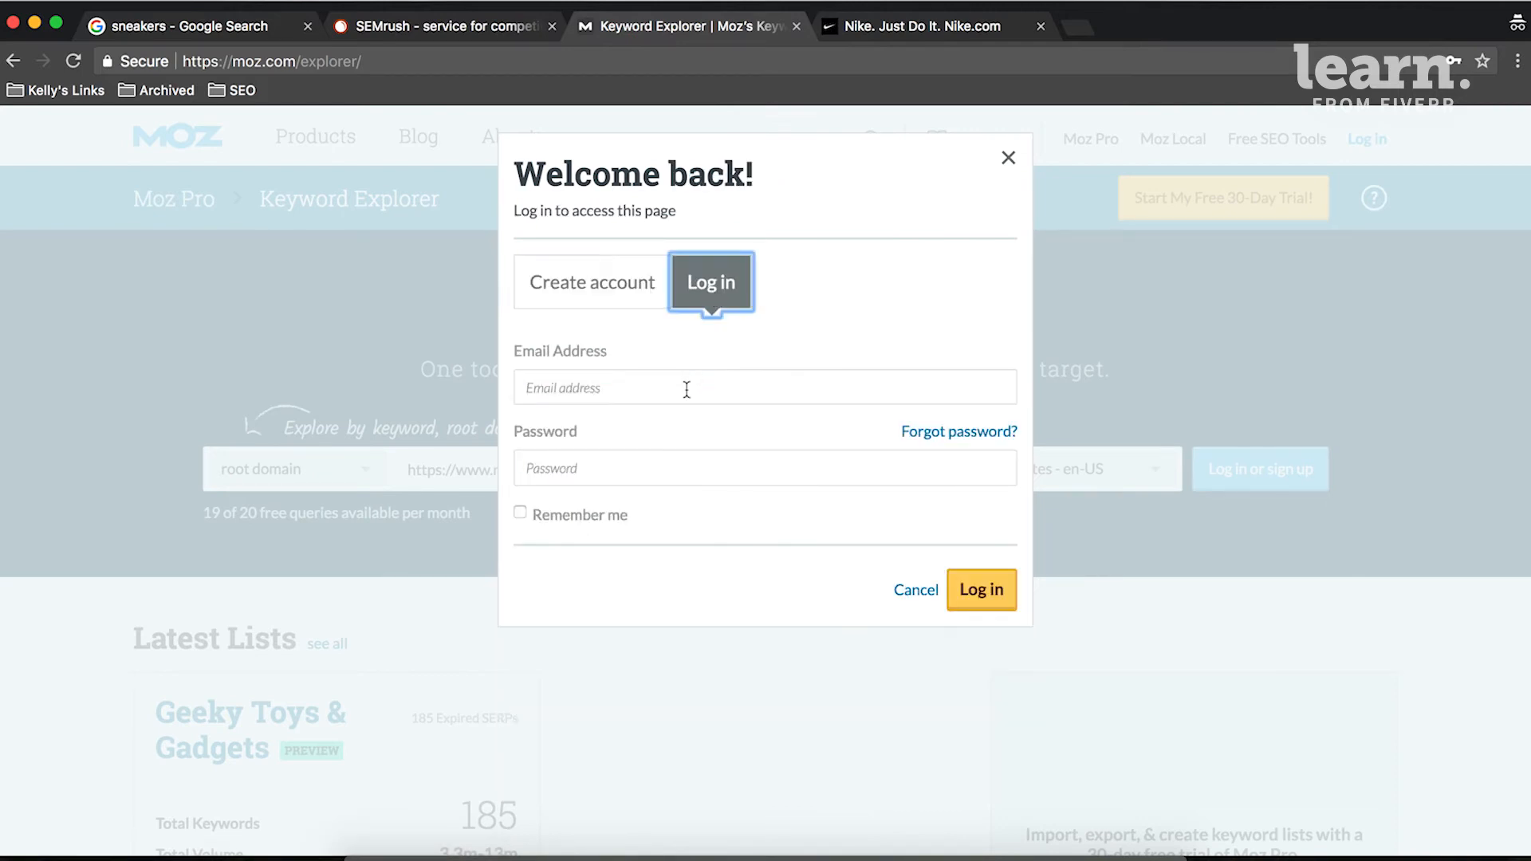
pyautogui.click(764, 387)
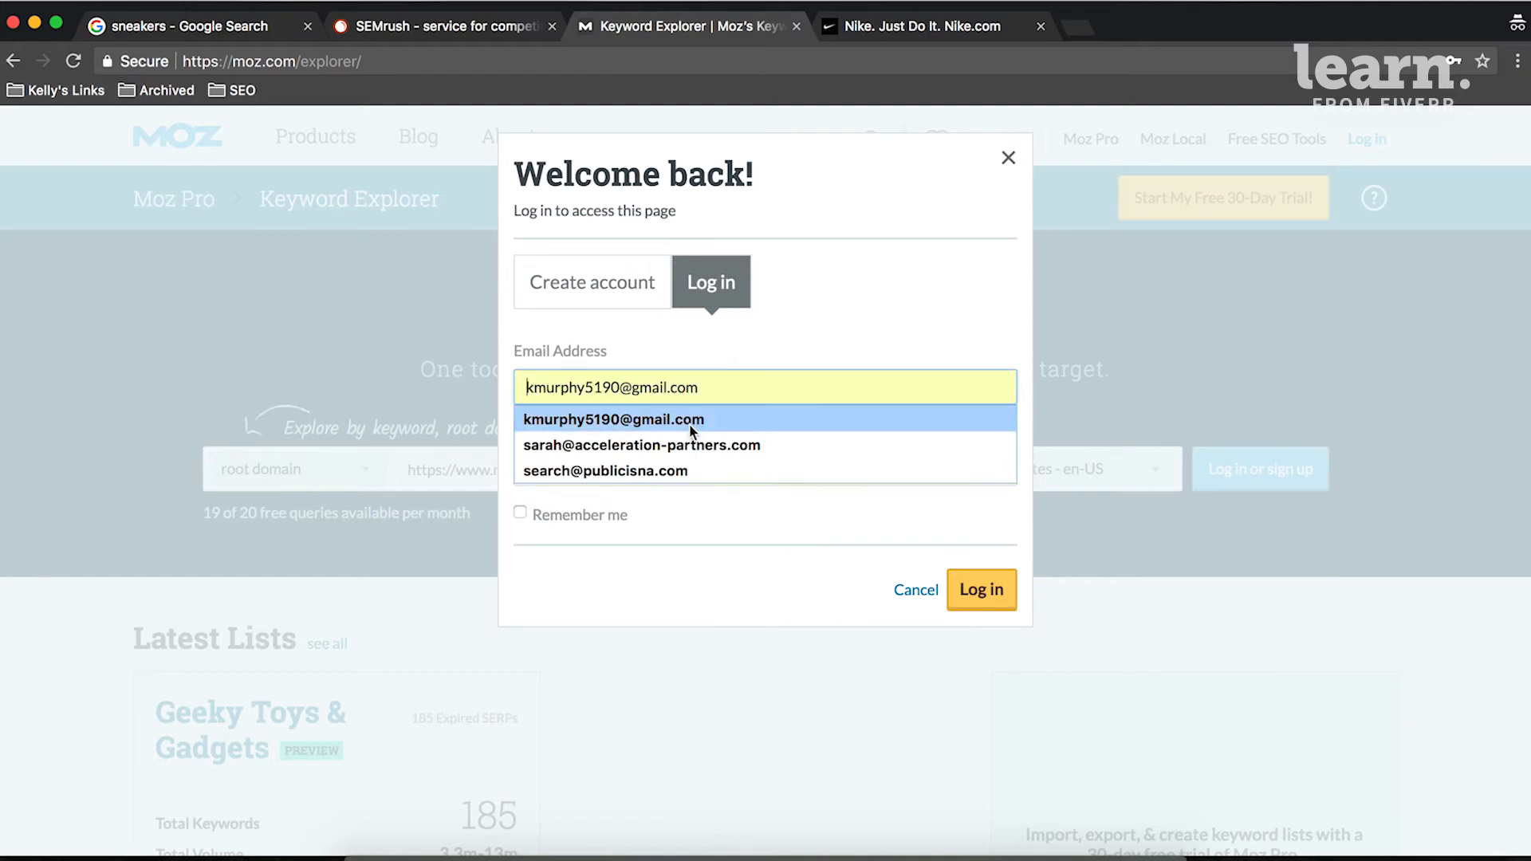
pyautogui.click(613, 419)
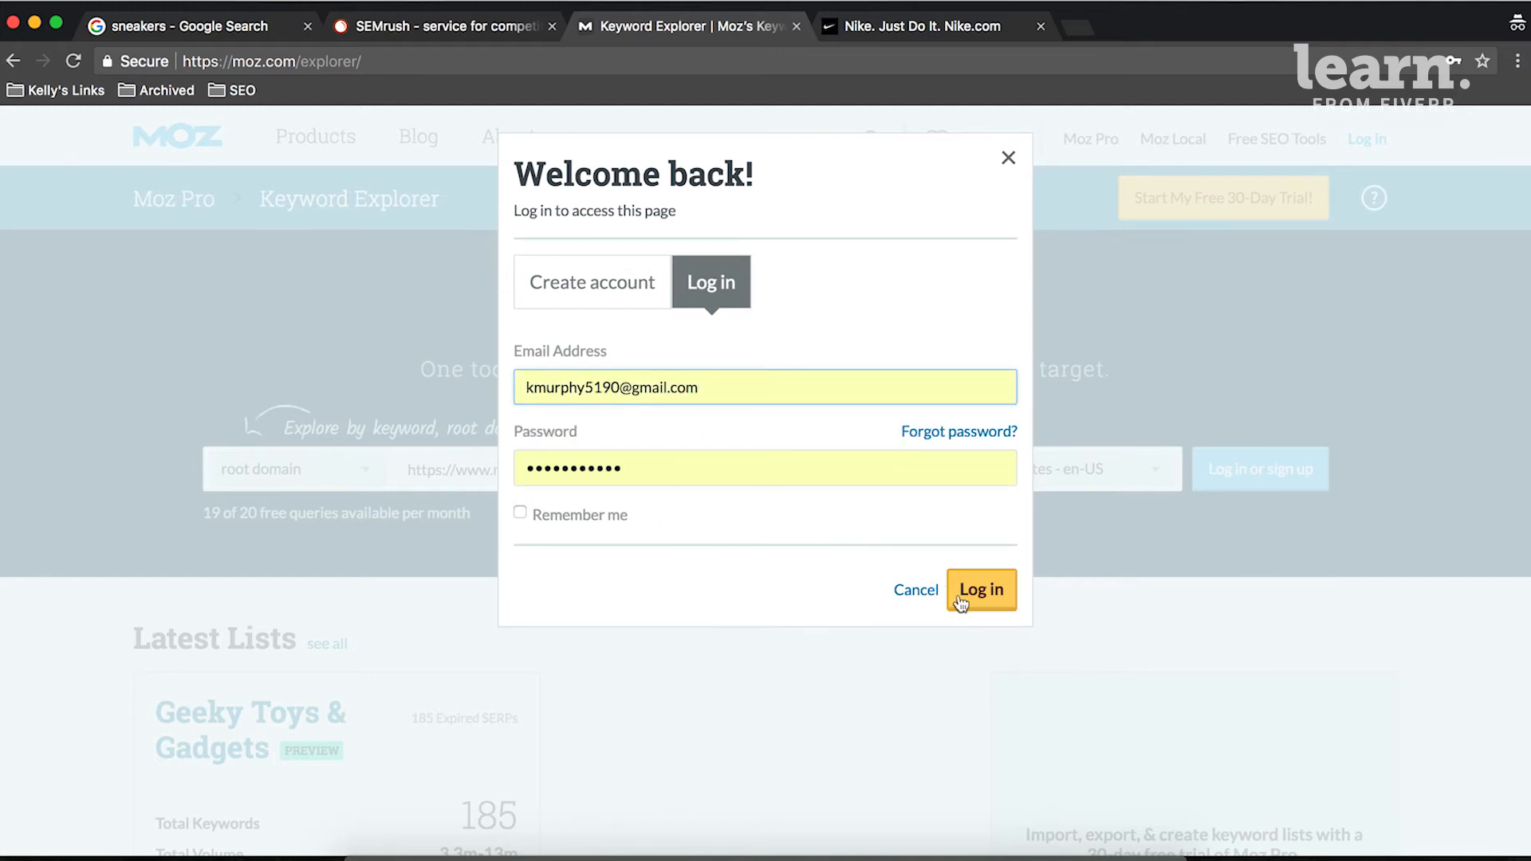
pyautogui.click(980, 588)
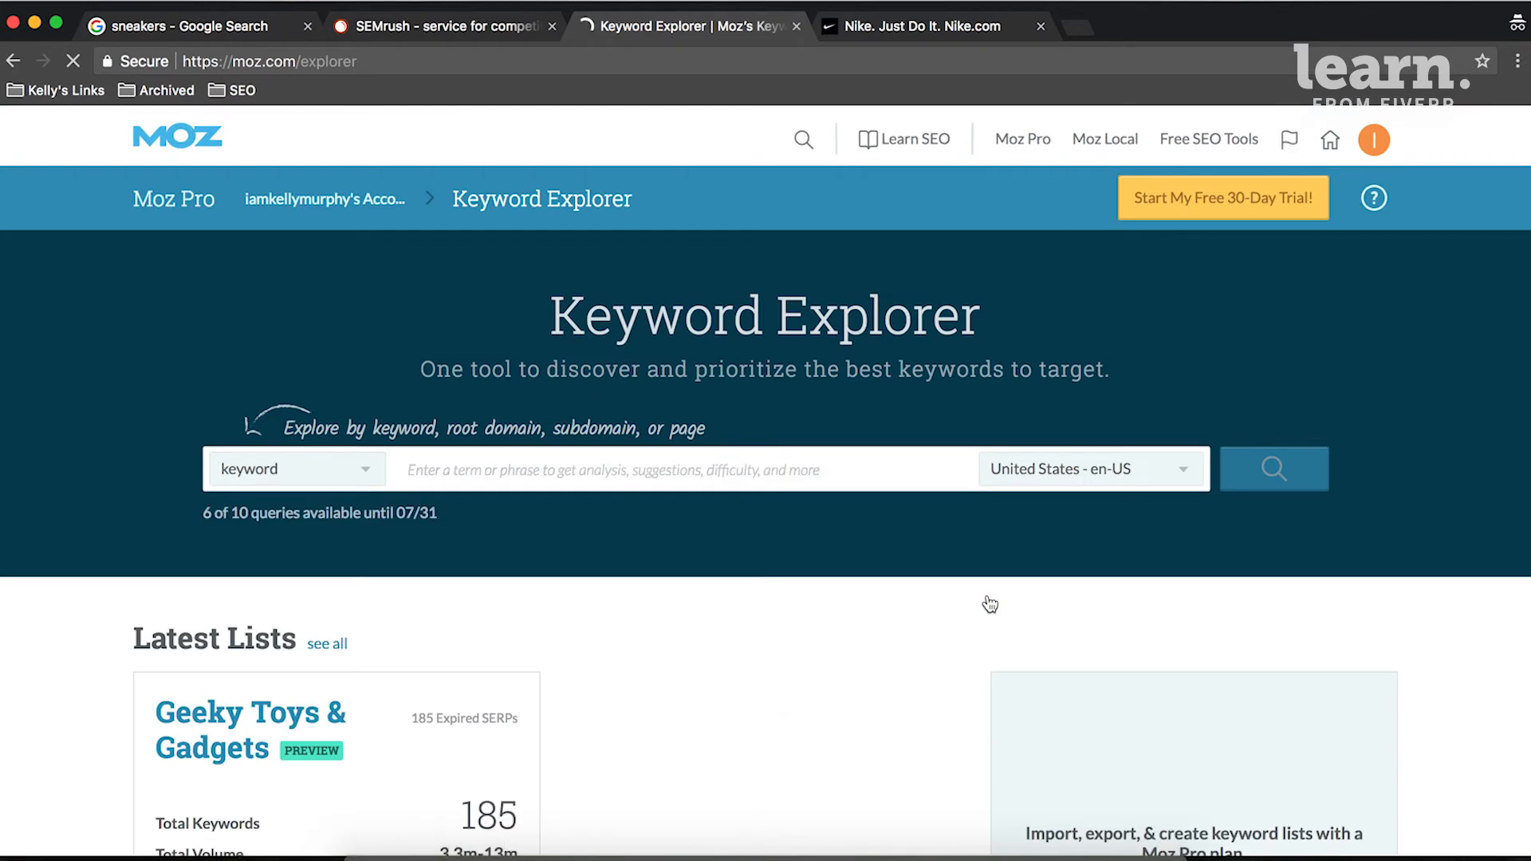
# Switch the Keyword Explorer search type back to root domain.
pyautogui.click(295, 469)
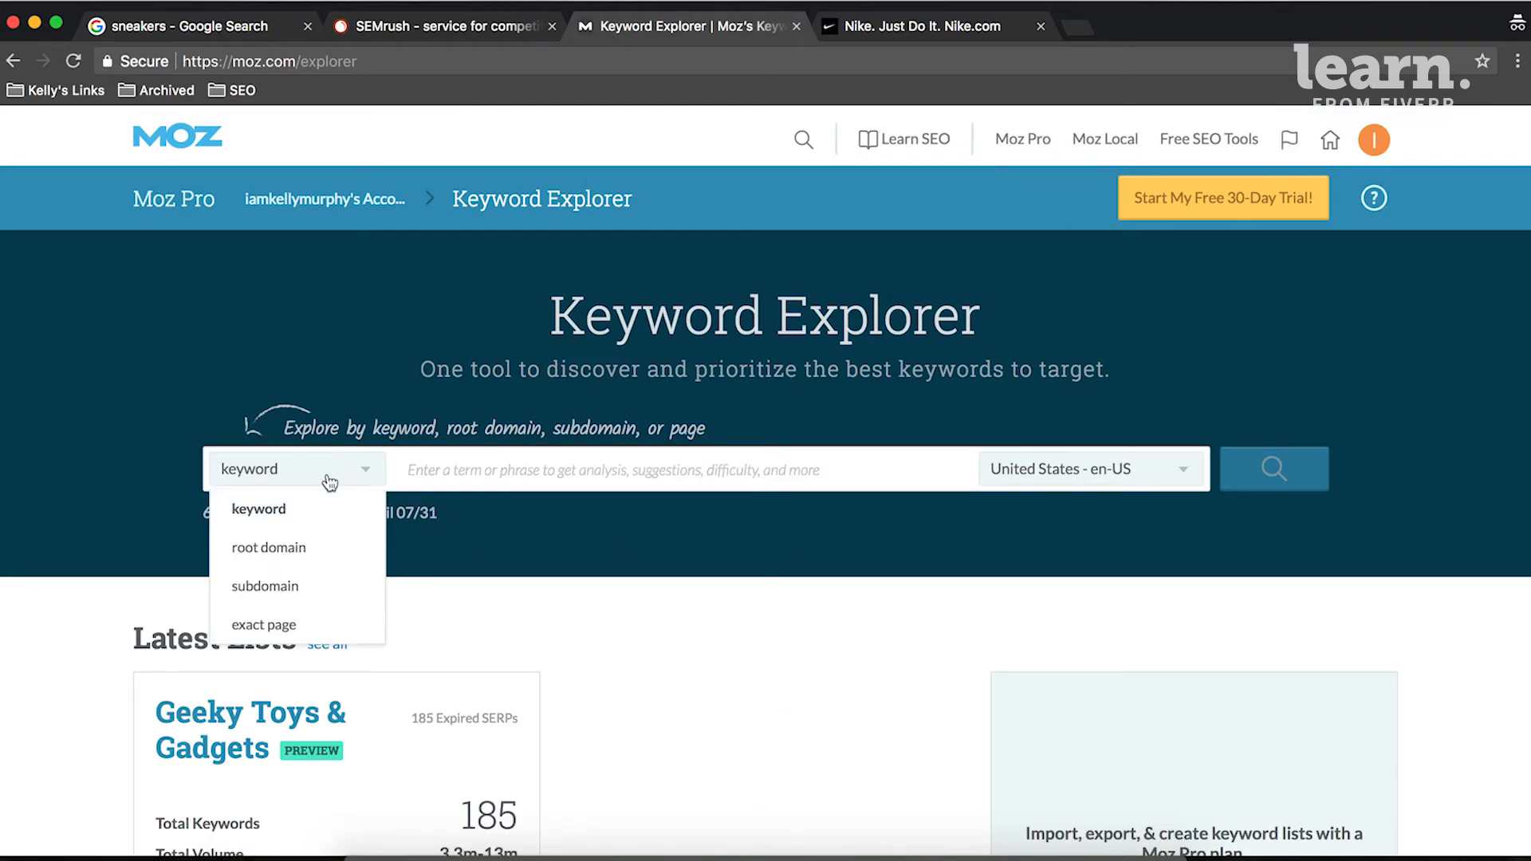
pyautogui.click(269, 547)
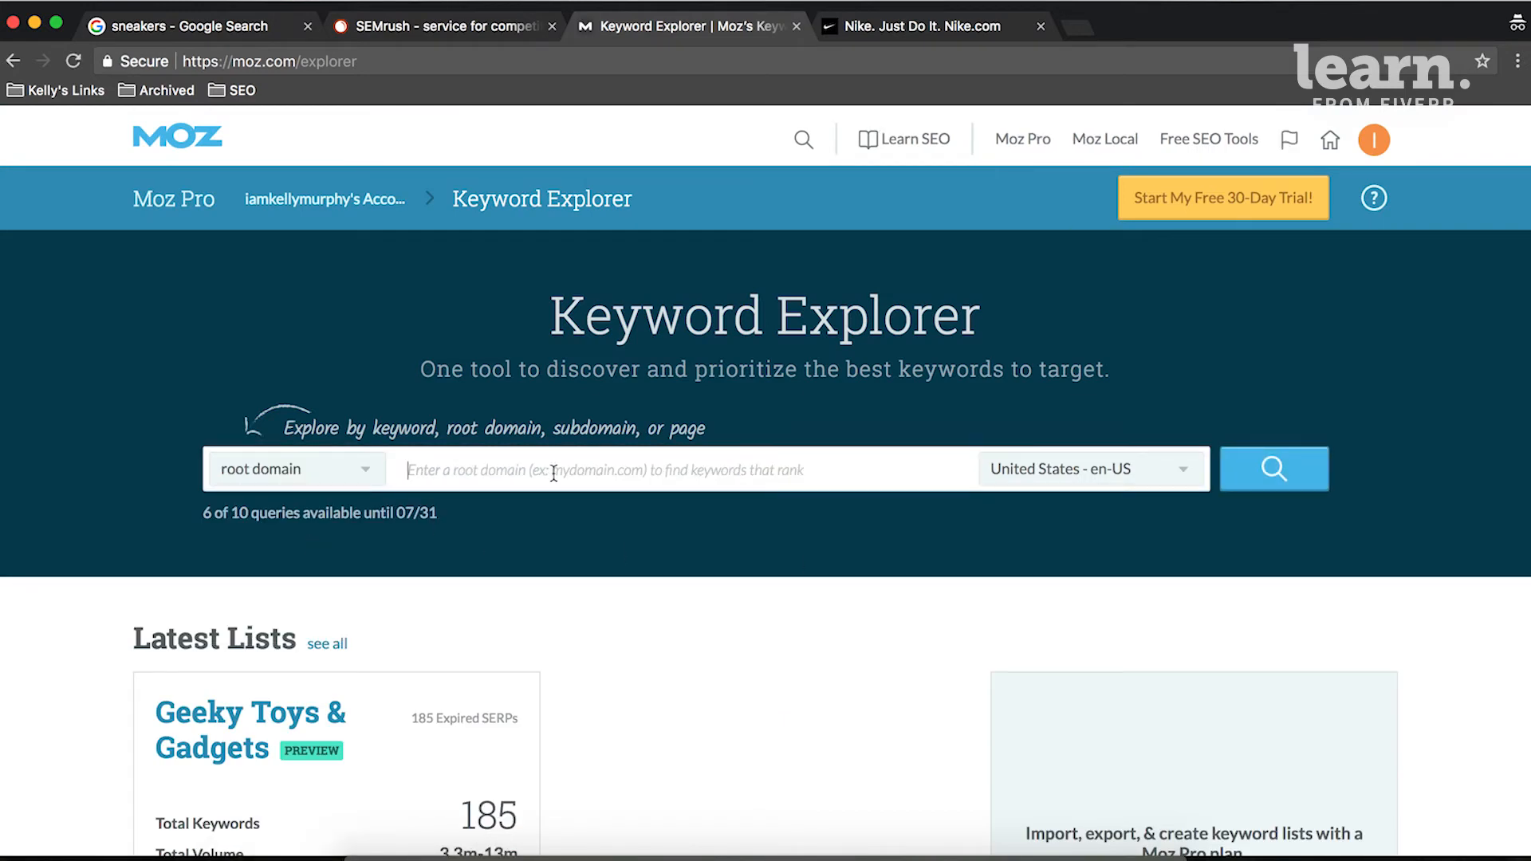
pyautogui.click(1274, 469)
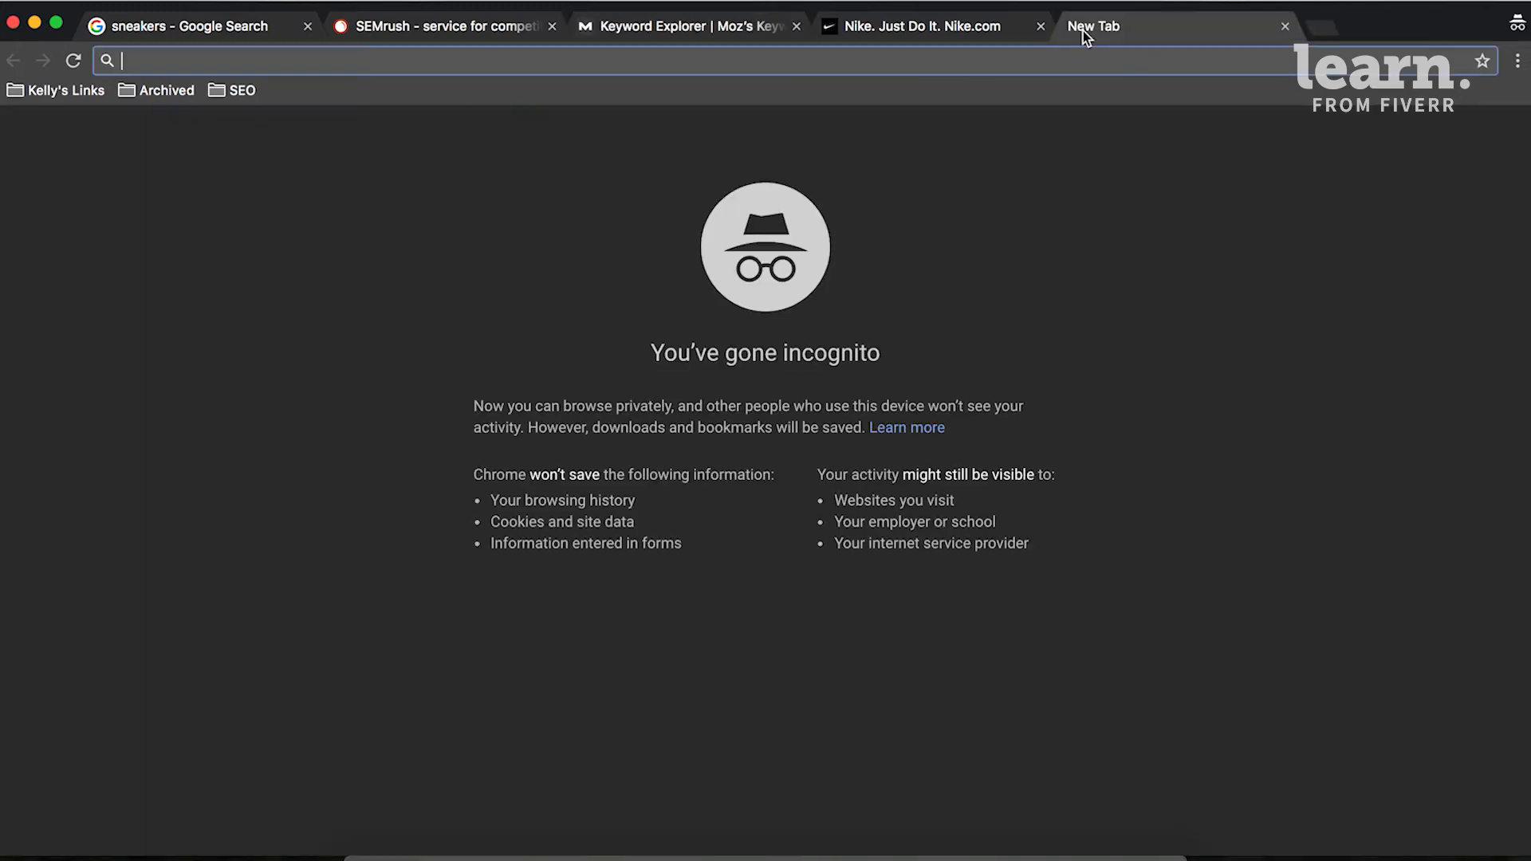
pyautogui.write('adidas.com/us')
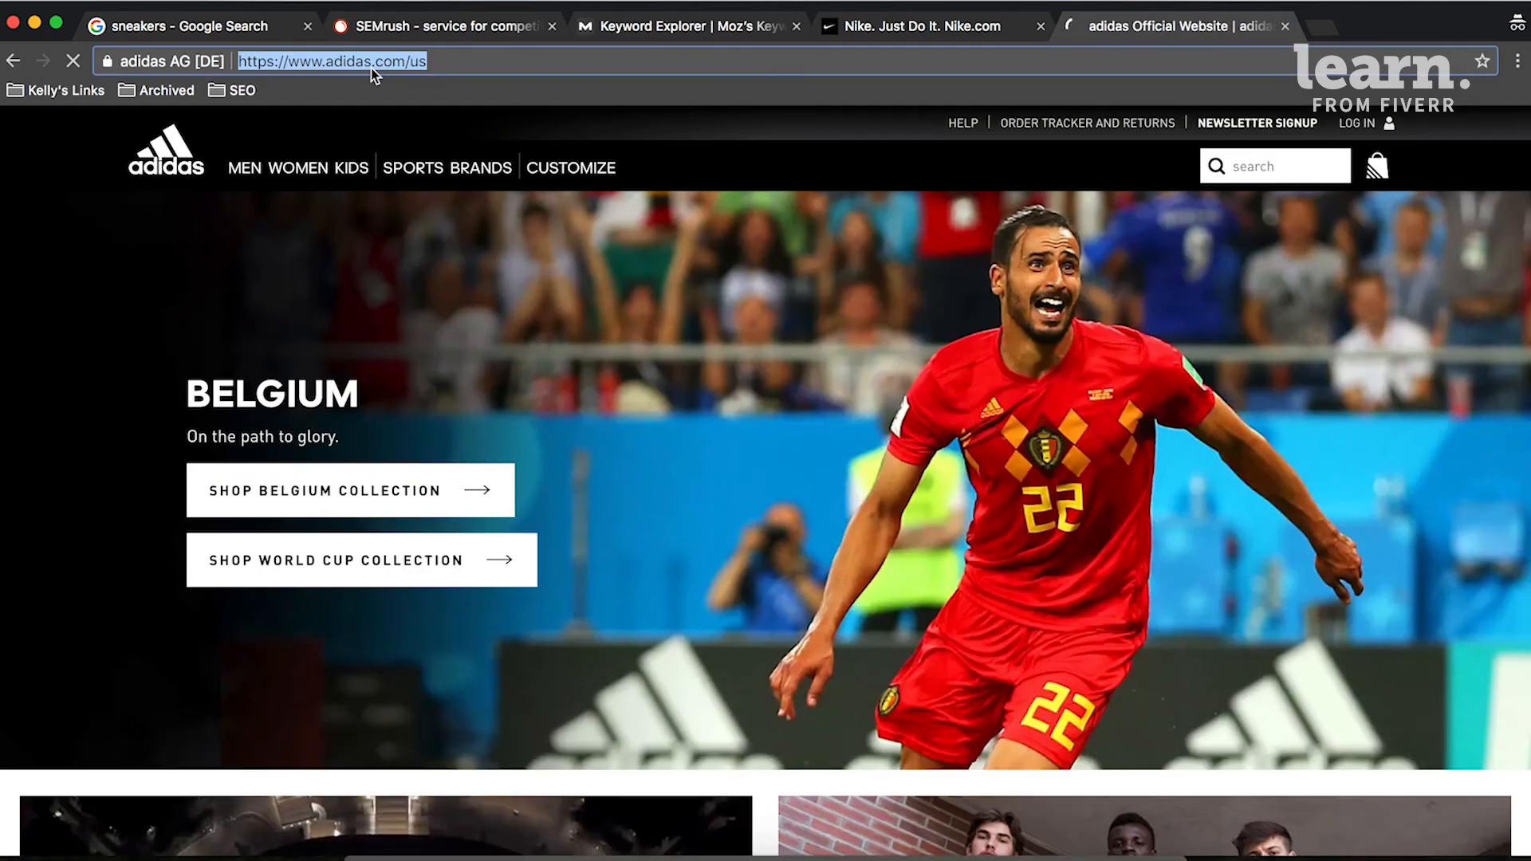
pyautogui.click(918, 27)
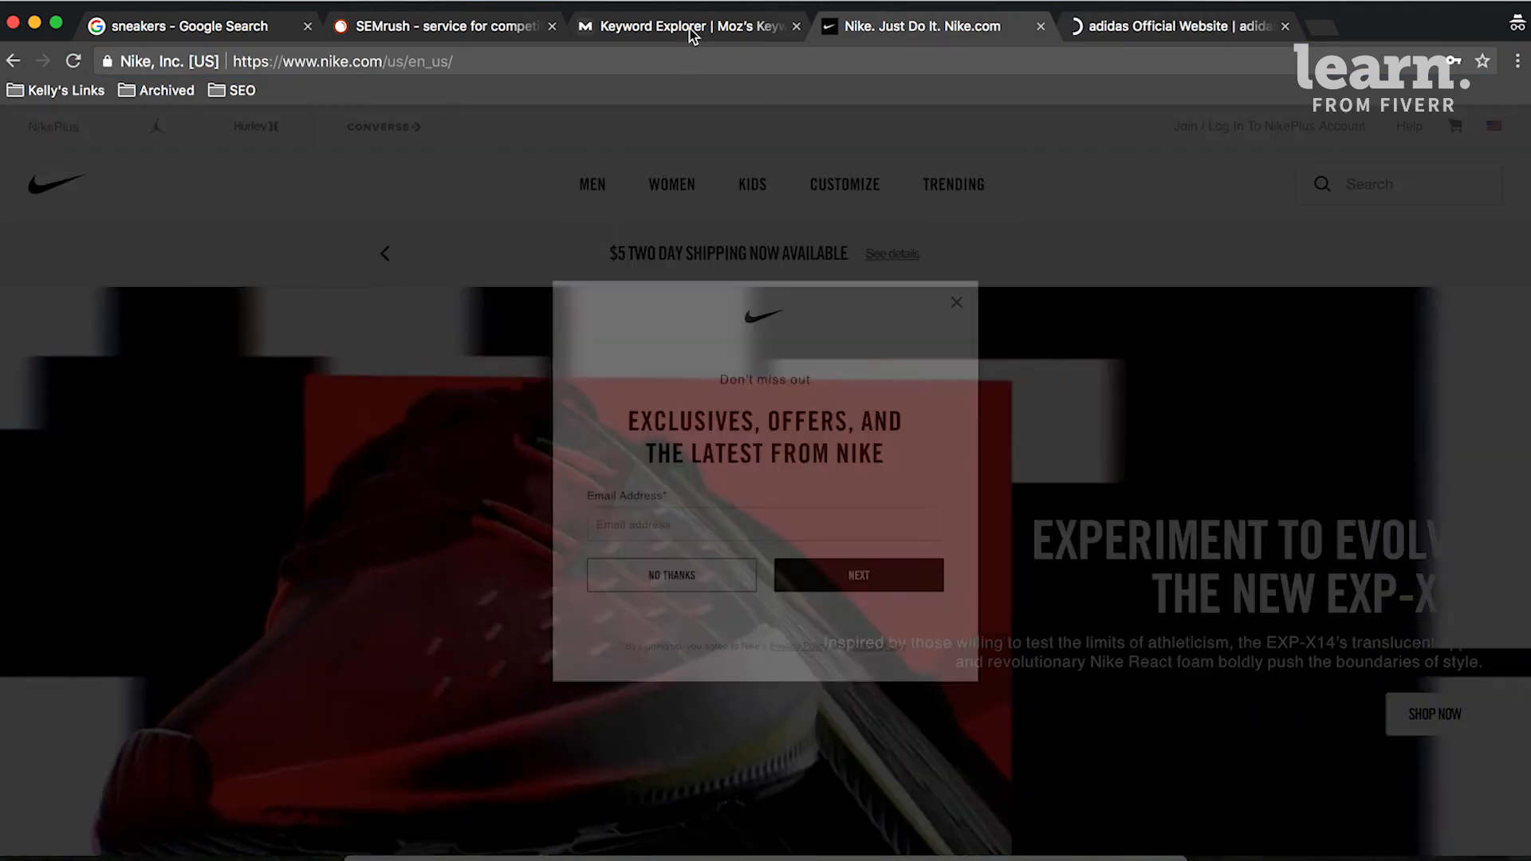
pyautogui.click(683, 26)
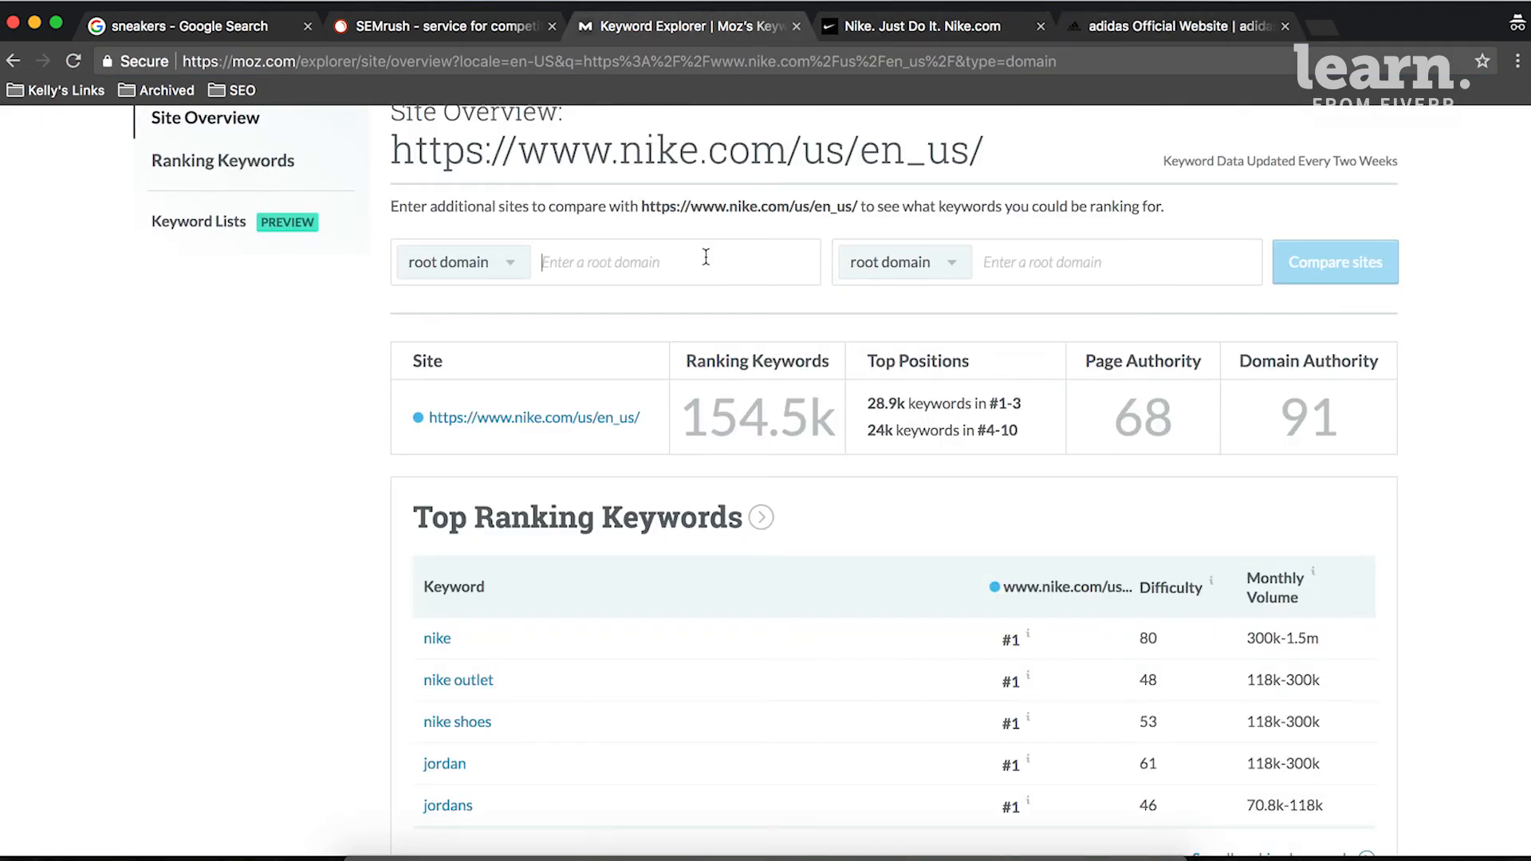
pyautogui.write('https://www.adidas.com/us')
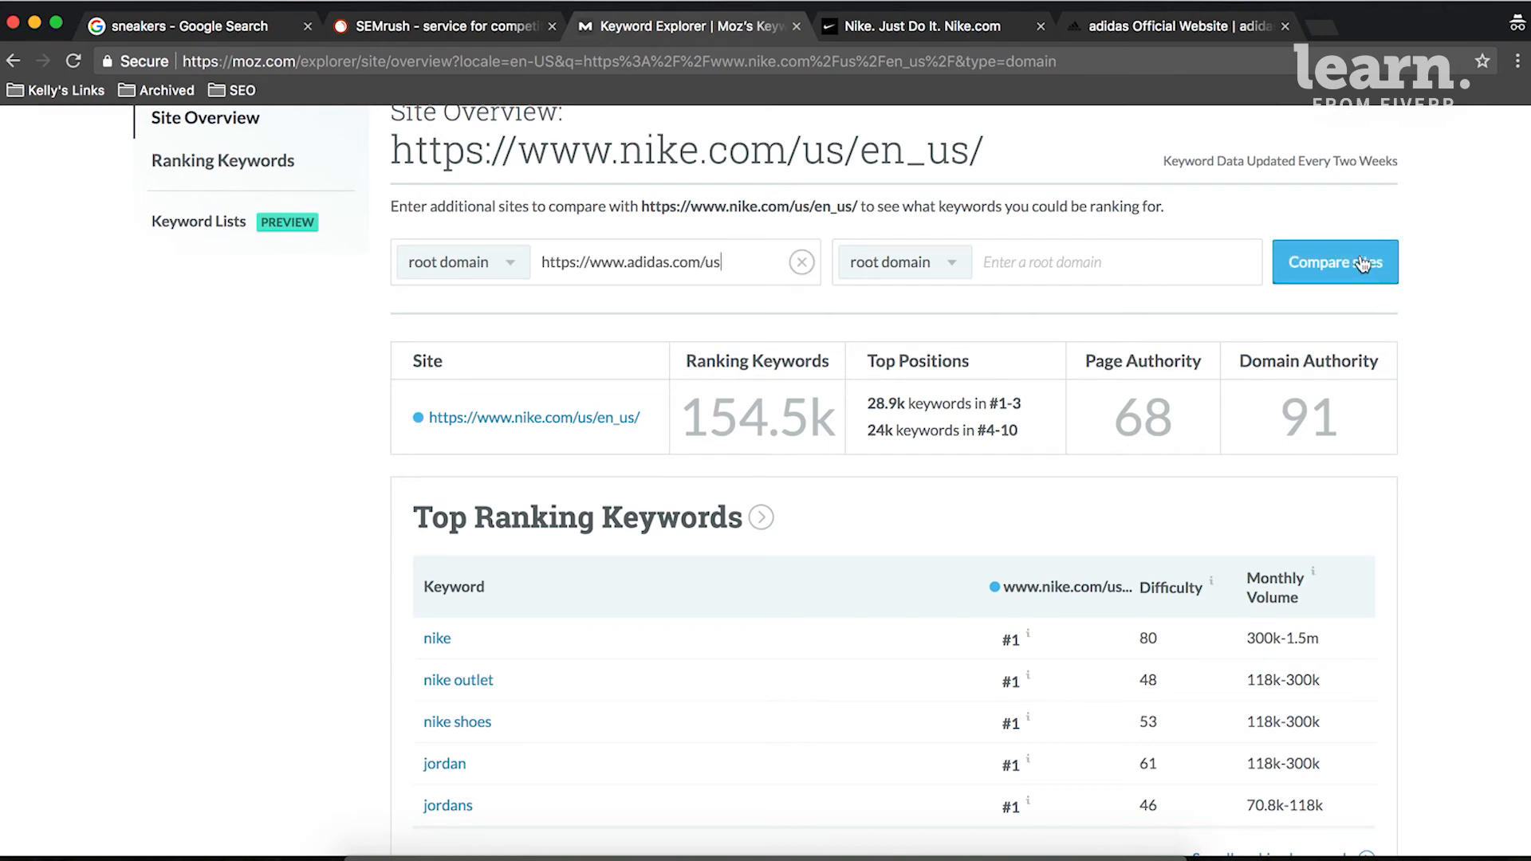
pyautogui.click(1335, 261)
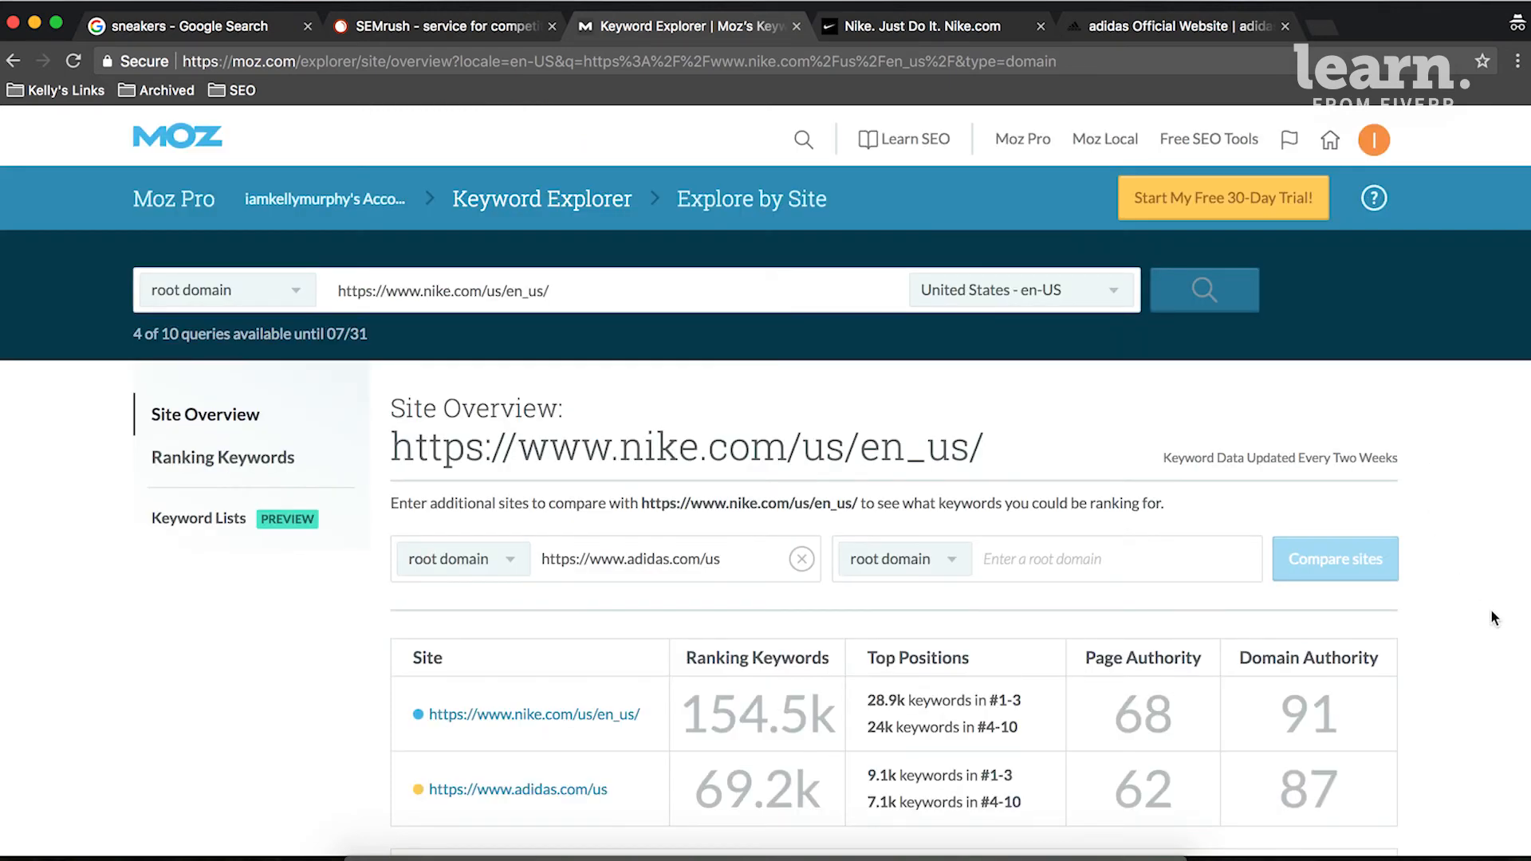
pyautogui.scroll(-3)
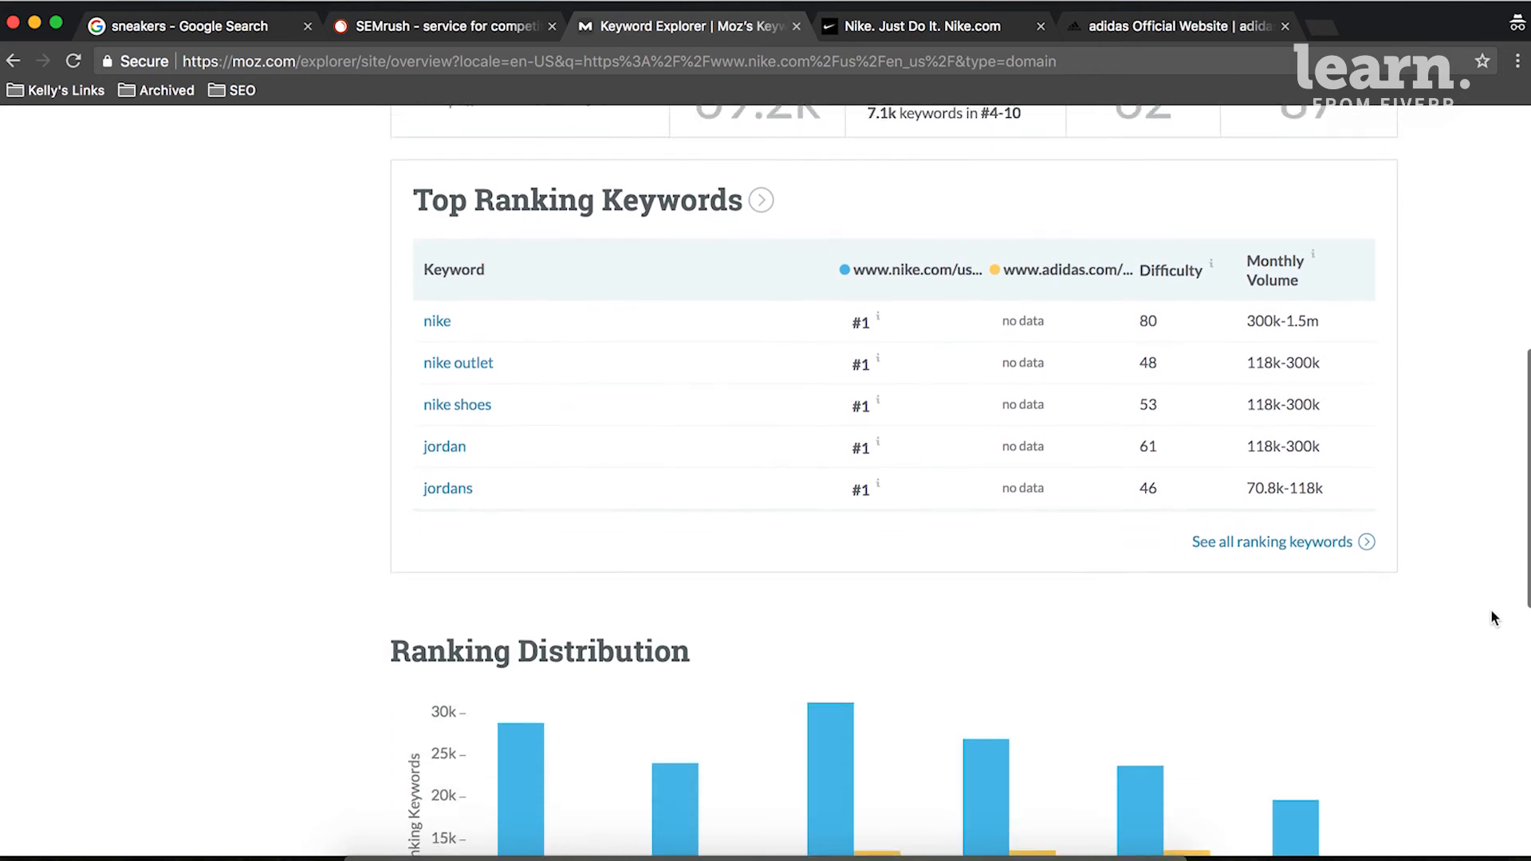
pyautogui.scroll(-3)
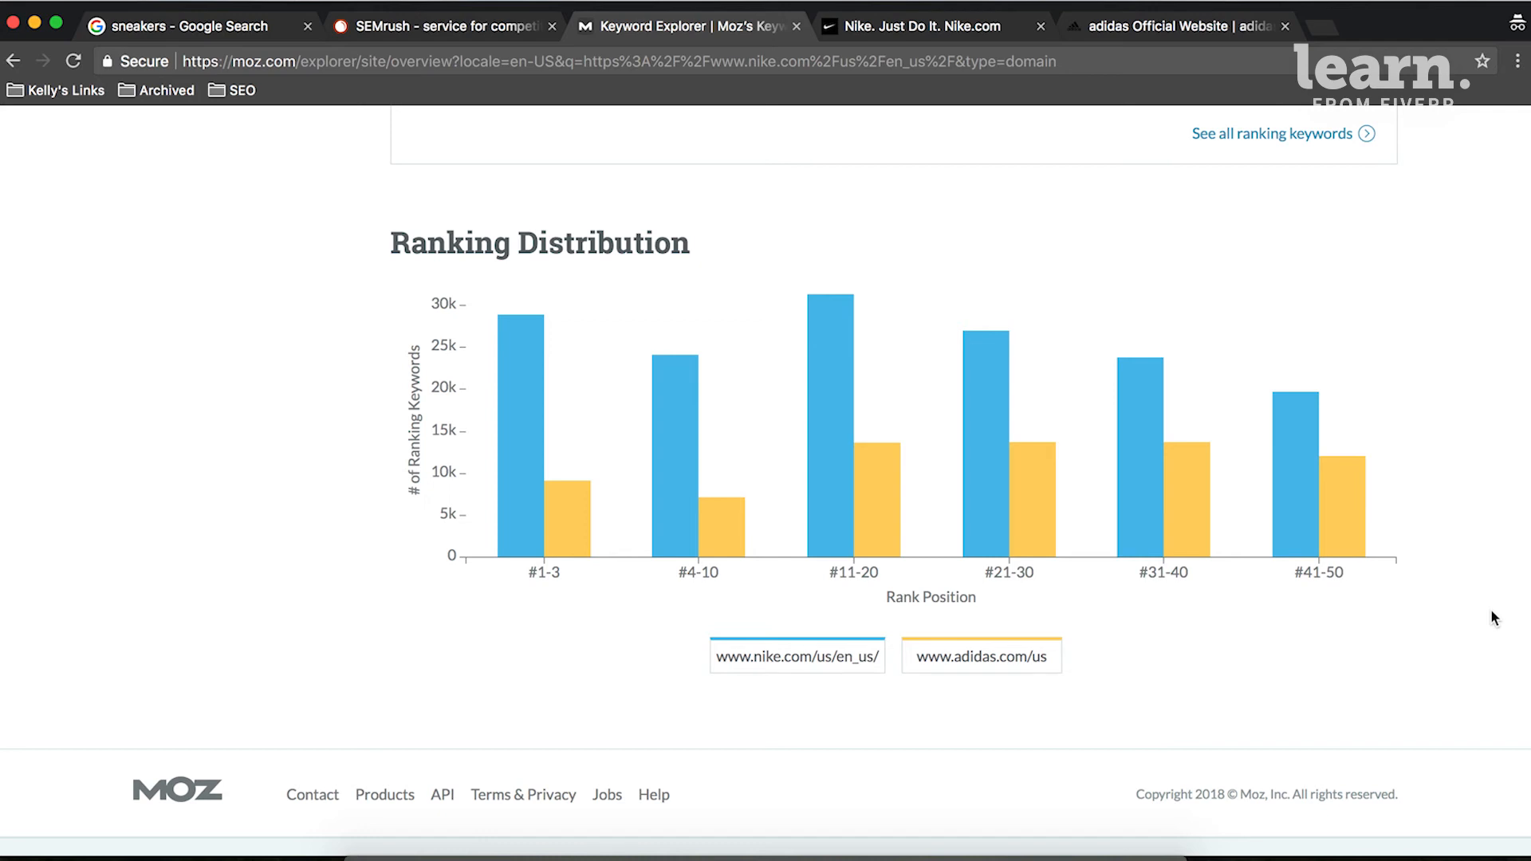
pyautogui.scroll(3)
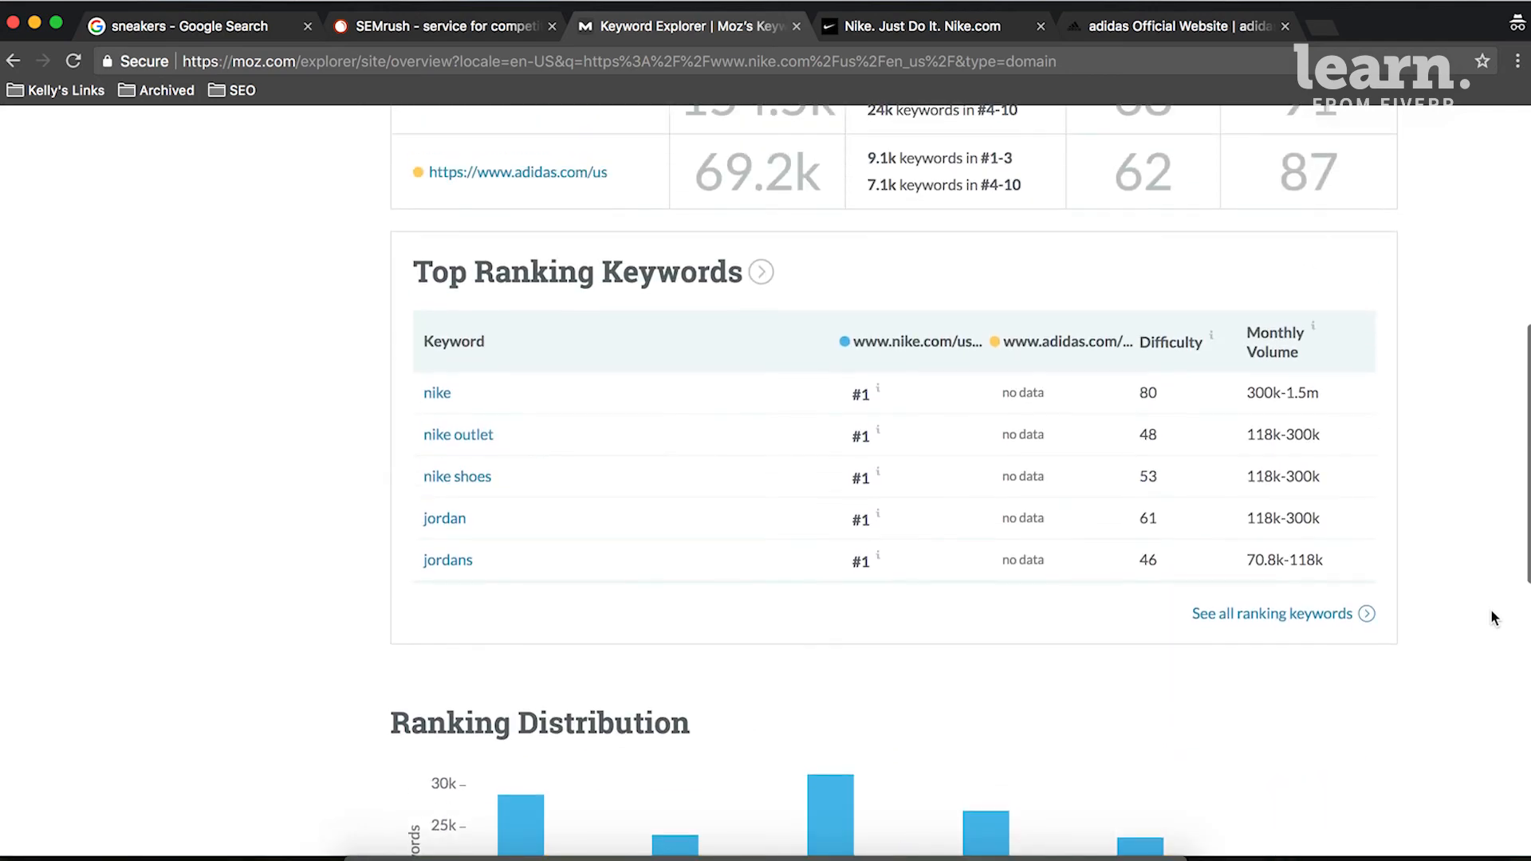